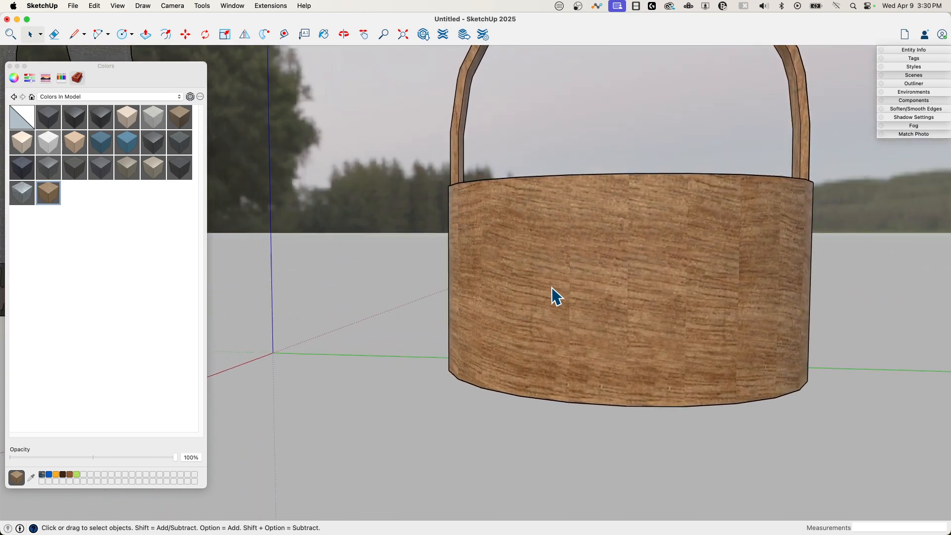
Zoom out to view the whole wood basket and load the Wood materials collection
{"action": "left_click_drag", "start_coordinate": [551, 294], "coordinate": [552, 243]}
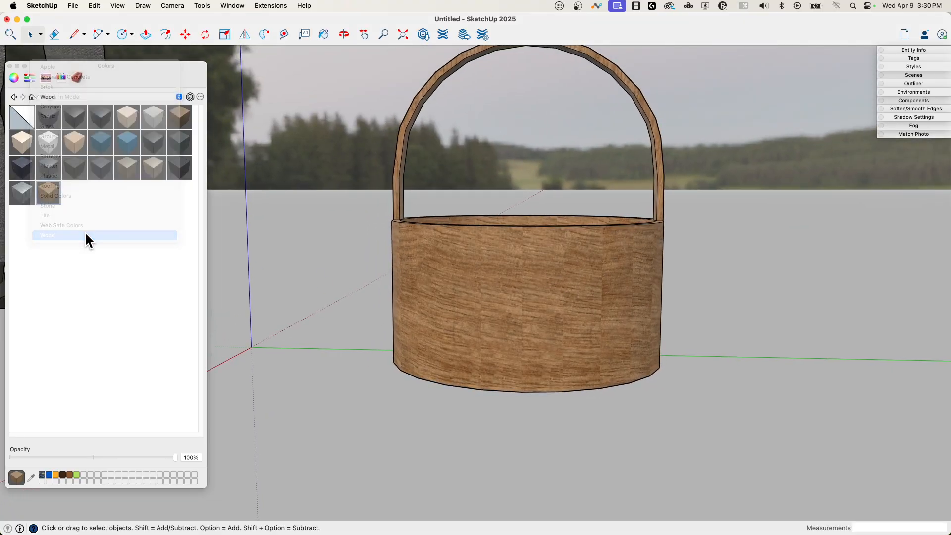
{"action": "left_click", "coordinate": [48, 235]}
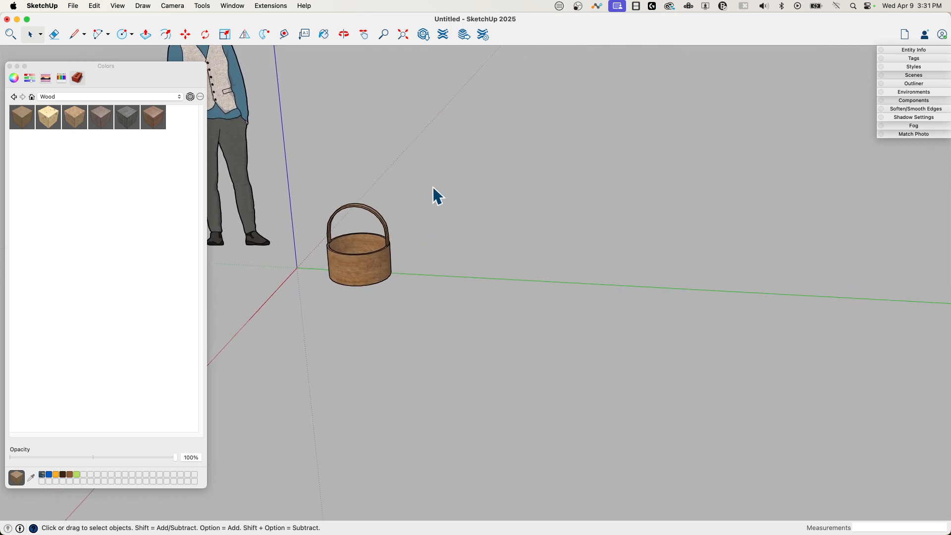
{"action": "mouse_move", "coordinate": [479, 278]}
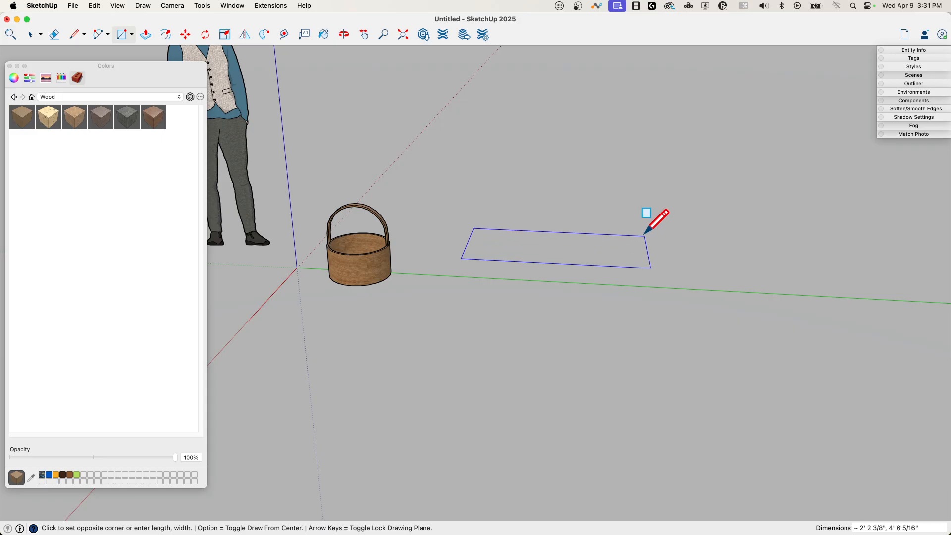
Pick the Rectangle tool to begin the panel beside the basket
{"action": "left_click", "coordinate": [145, 35]}
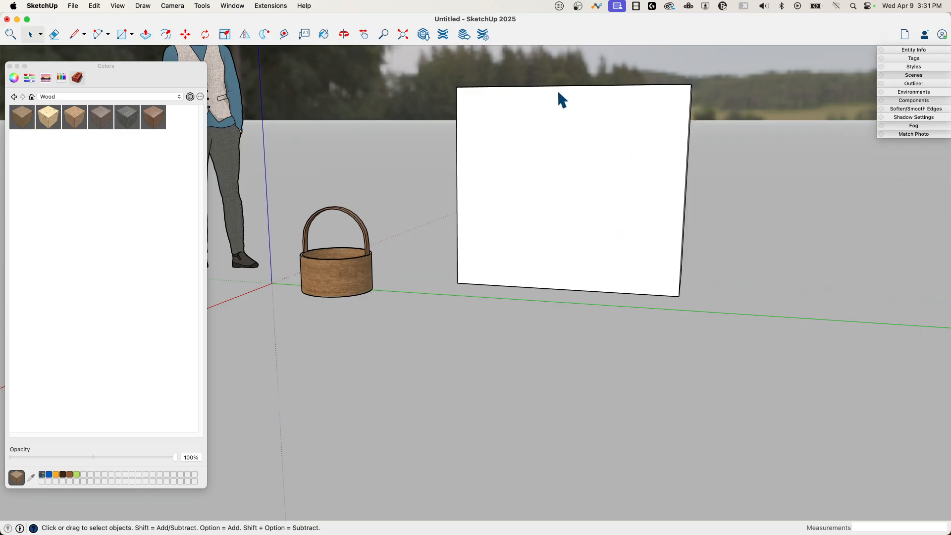
{"action": "mouse_move", "coordinate": [598, 132]}
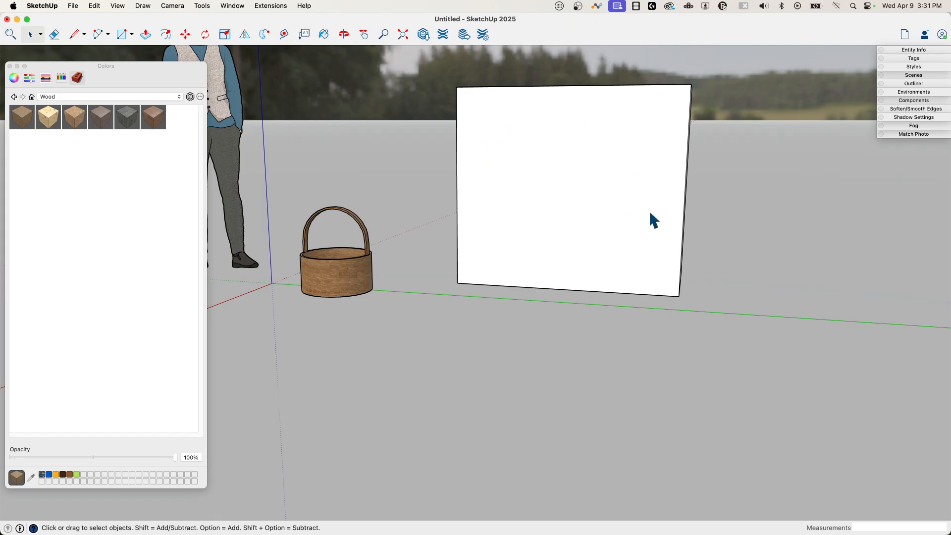
{"action": "mouse_move", "coordinate": [714, 84]}
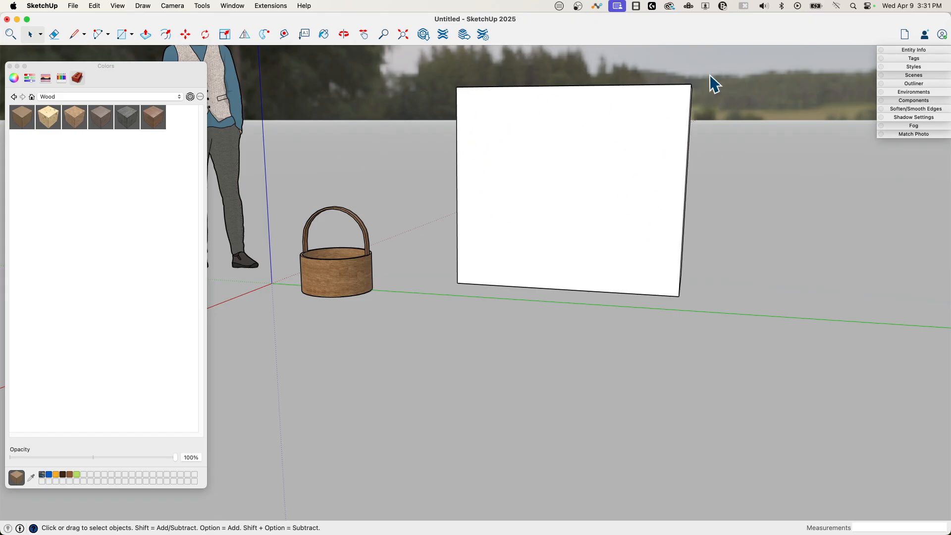
{"action": "mouse_move", "coordinate": [500, 153]}
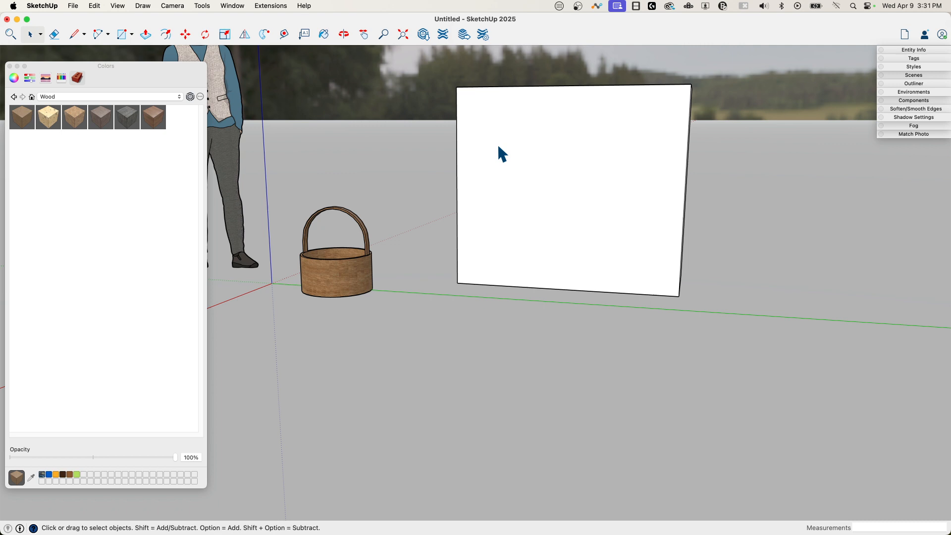
{"action": "mouse_move", "coordinate": [78, 17]}
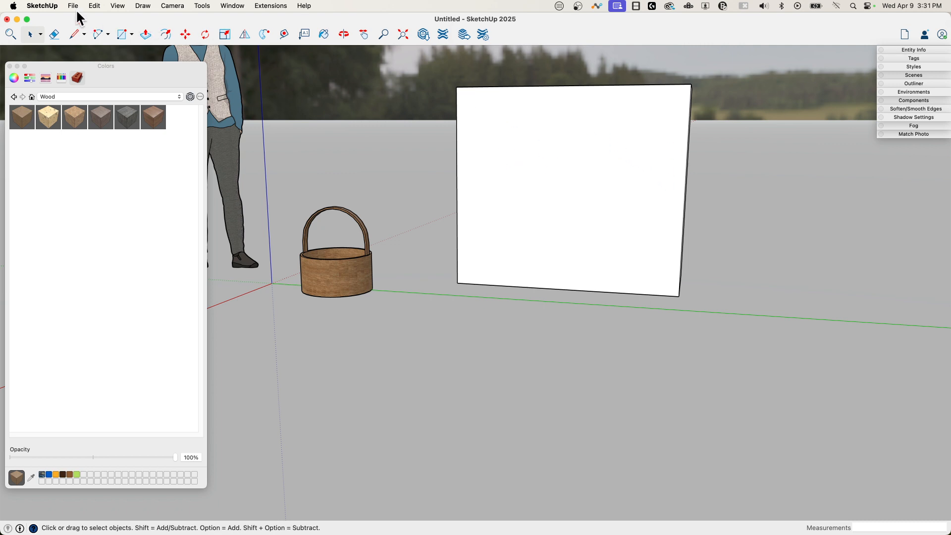
Import basket-weave.png from the basket weave folder as a texture
{"action": "left_click", "coordinate": [73, 5]}
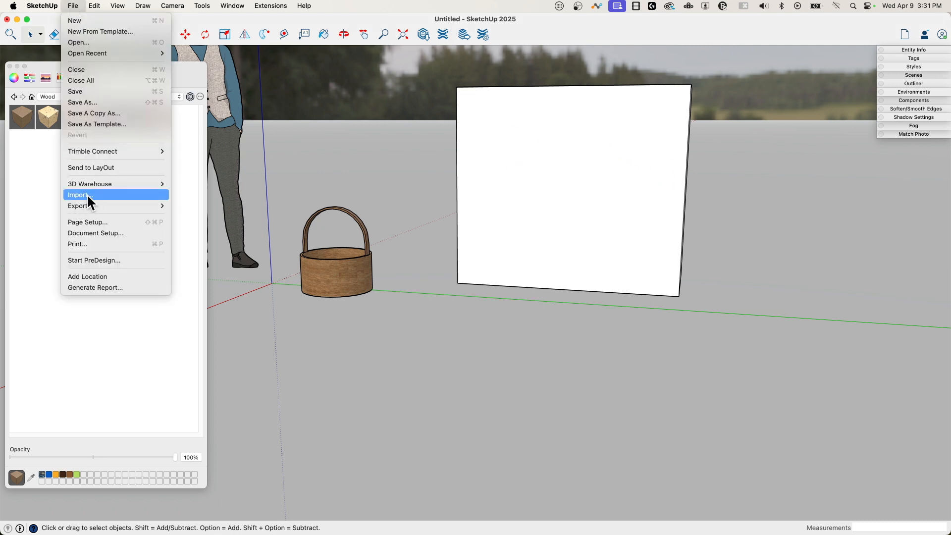
{"action": "left_click", "coordinate": [79, 194]}
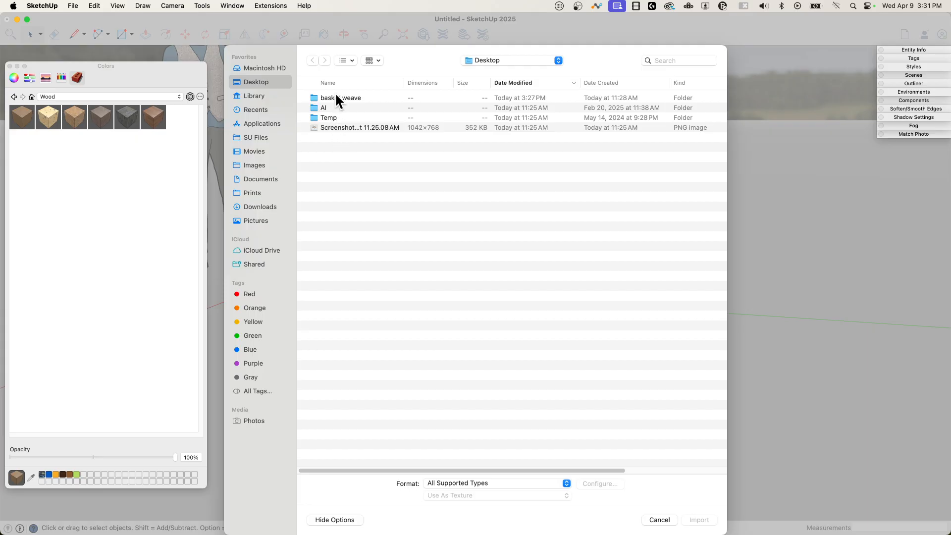
{"action": "double_click", "coordinate": [341, 98]}
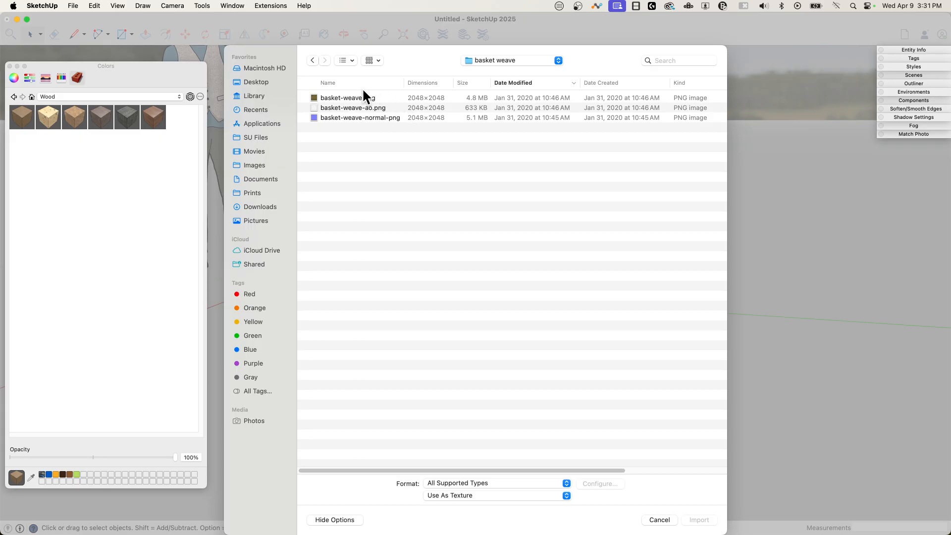
{"action": "left_click", "coordinate": [348, 97]}
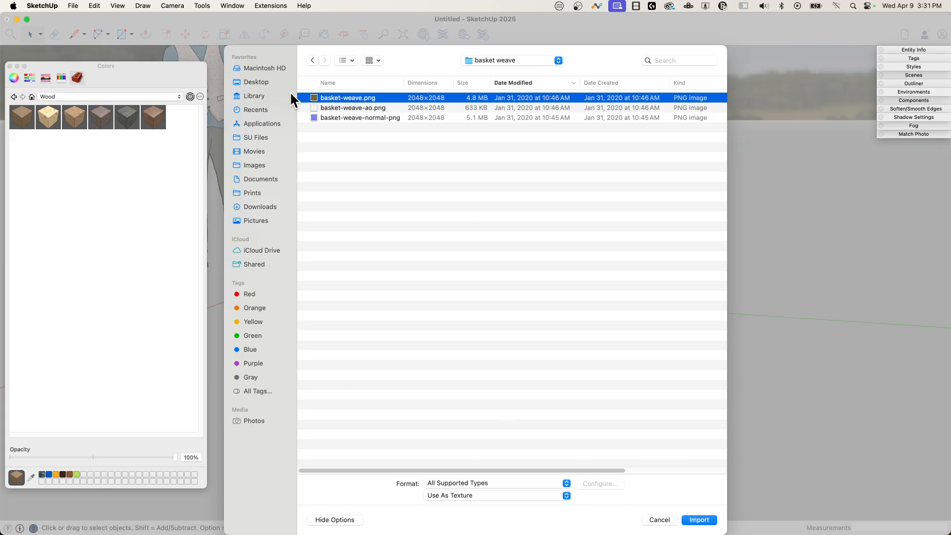
{"action": "mouse_move", "coordinate": [344, 107]}
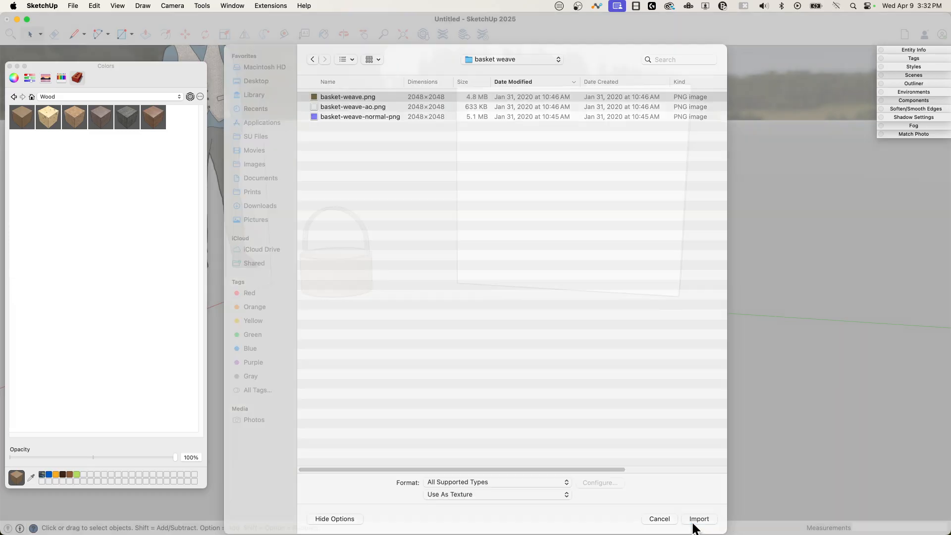
Place the imported basket-weave image on the panel face, sized by dragging
{"action": "left_click", "coordinate": [698, 518]}
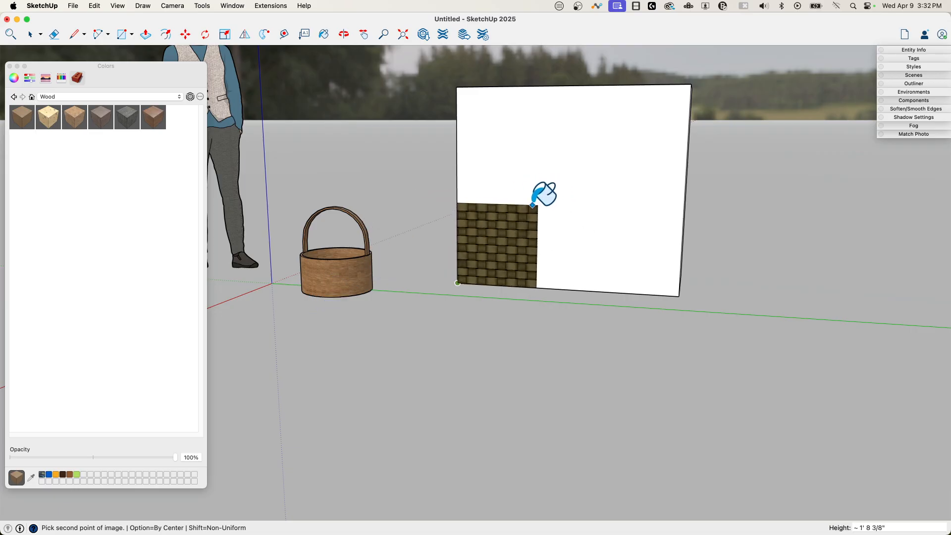
{"action": "left_click_drag", "start_coordinate": [532, 205], "coordinate": [556, 196]}
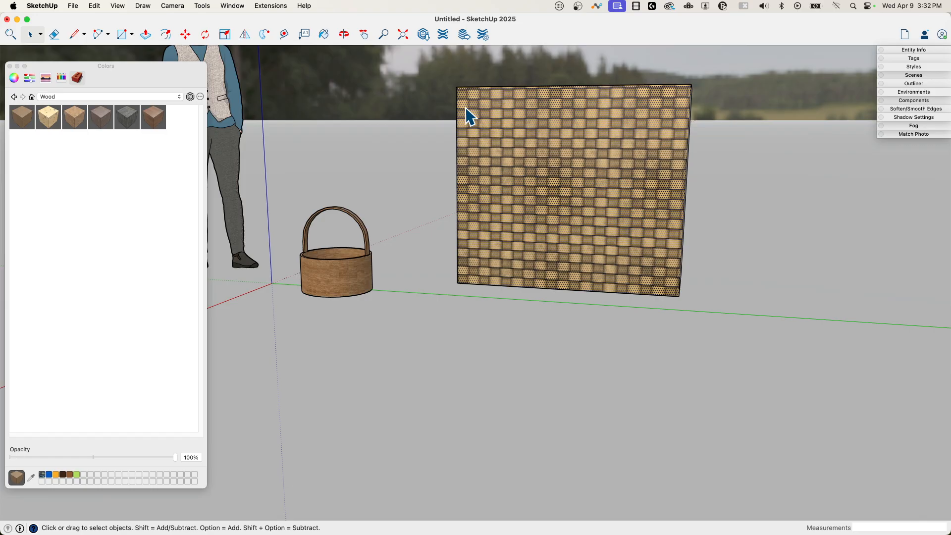
{"action": "mouse_move", "coordinate": [555, 278]}
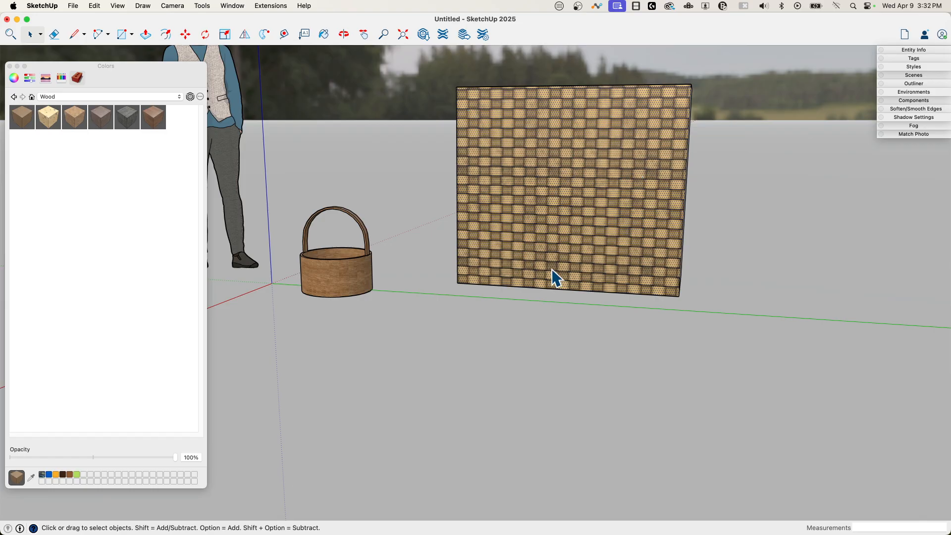
{"action": "mouse_move", "coordinate": [42, 49]}
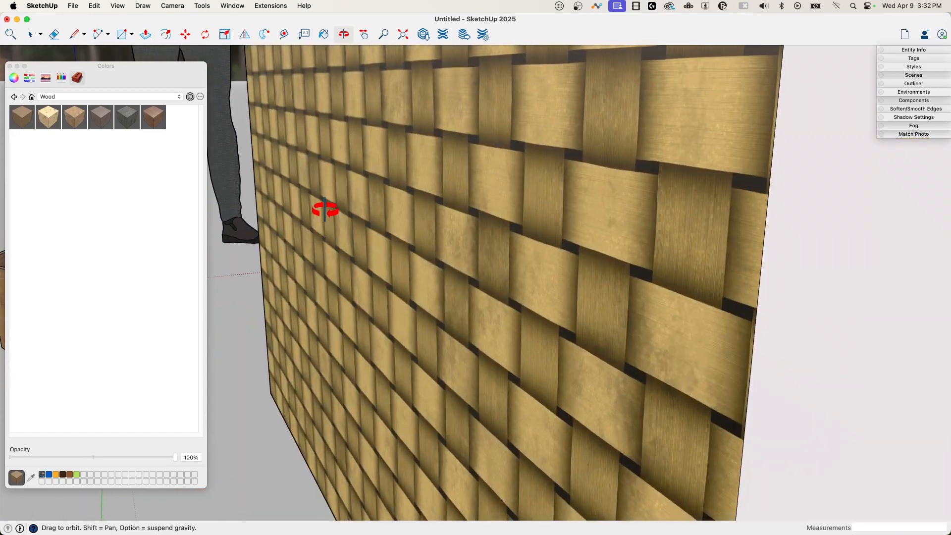
{"action": "left_click_drag", "start_coordinate": [326, 209], "coordinate": [441, 188]}
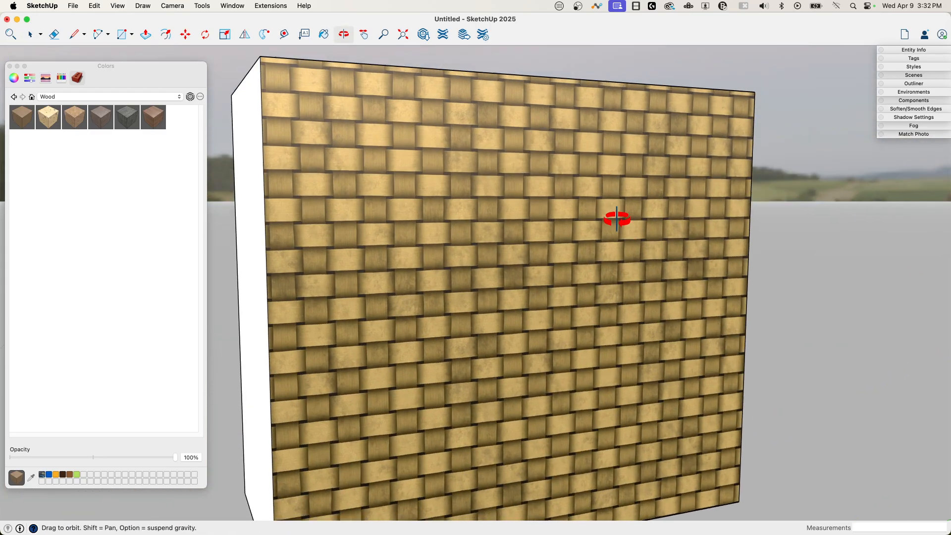
{"action": "left_click_drag", "start_coordinate": [615, 219], "coordinate": [589, 170]}
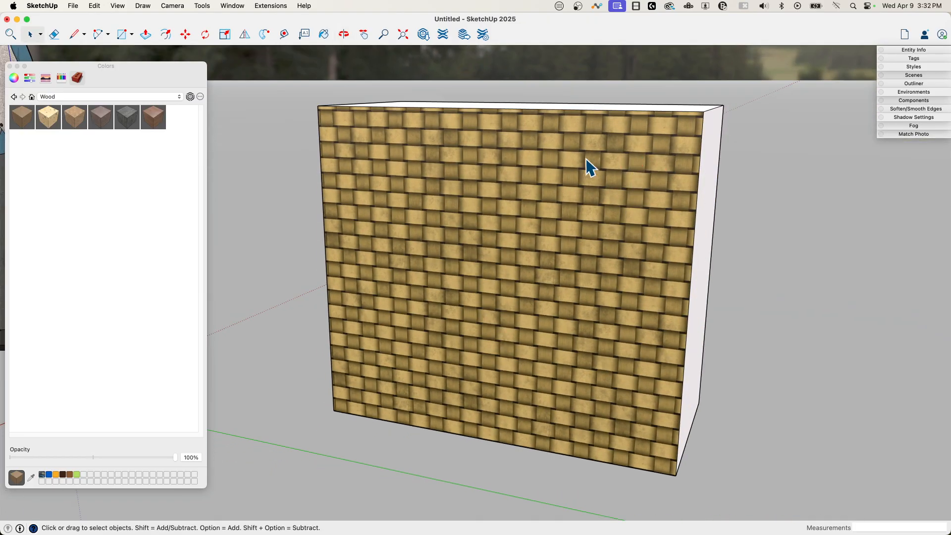
Test metalness values and set the basket-weave roughness to 0.56
{"action": "left_click", "coordinate": [343, 34]}
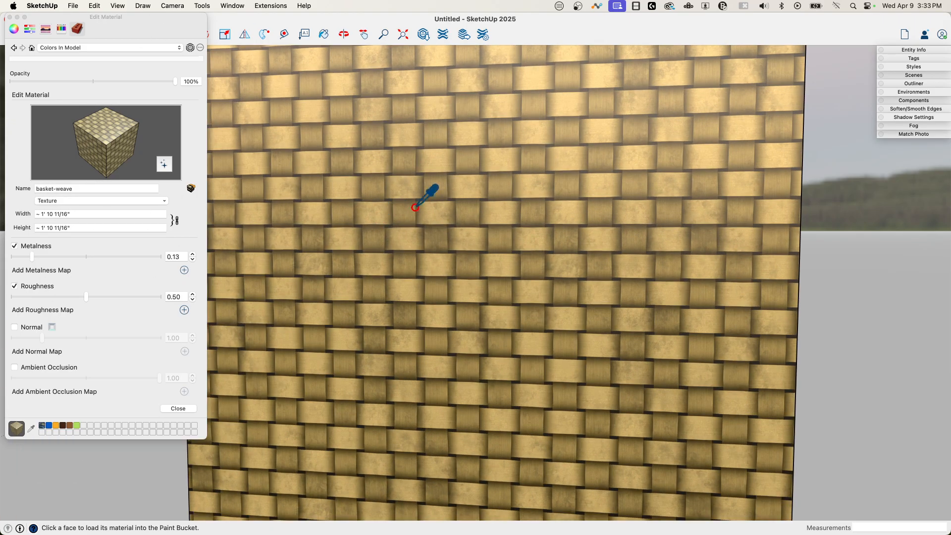
{"action": "mouse_move", "coordinate": [596, 235]}
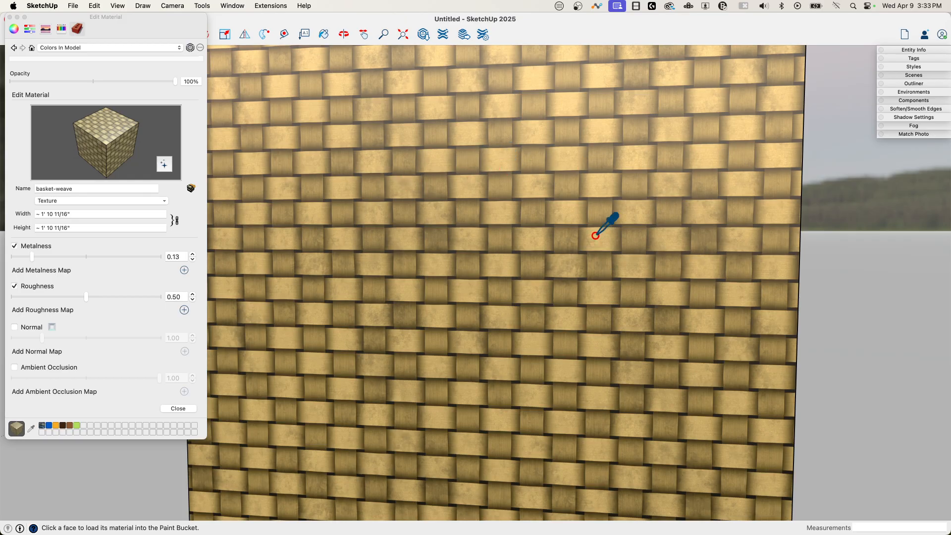
{"action": "mouse_move", "coordinate": [416, 239]}
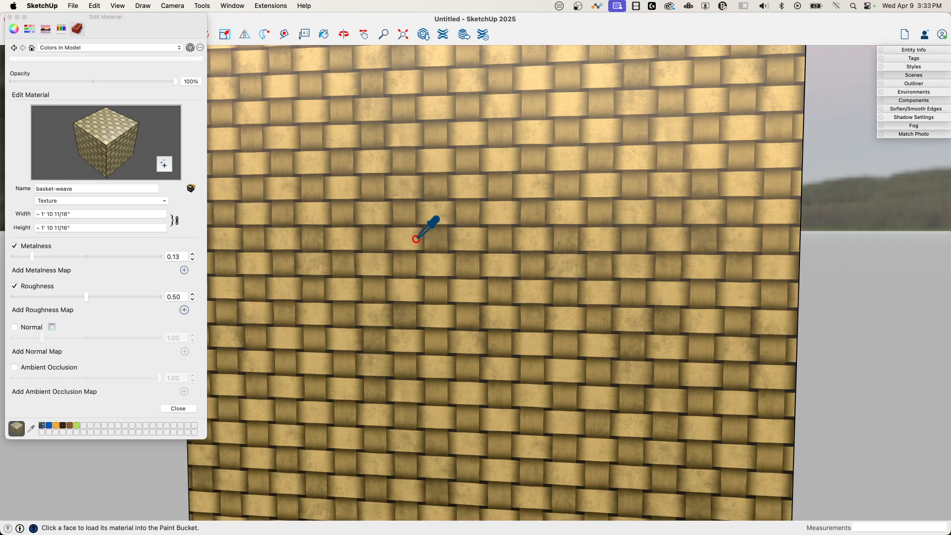
{"action": "mouse_move", "coordinate": [375, 244]}
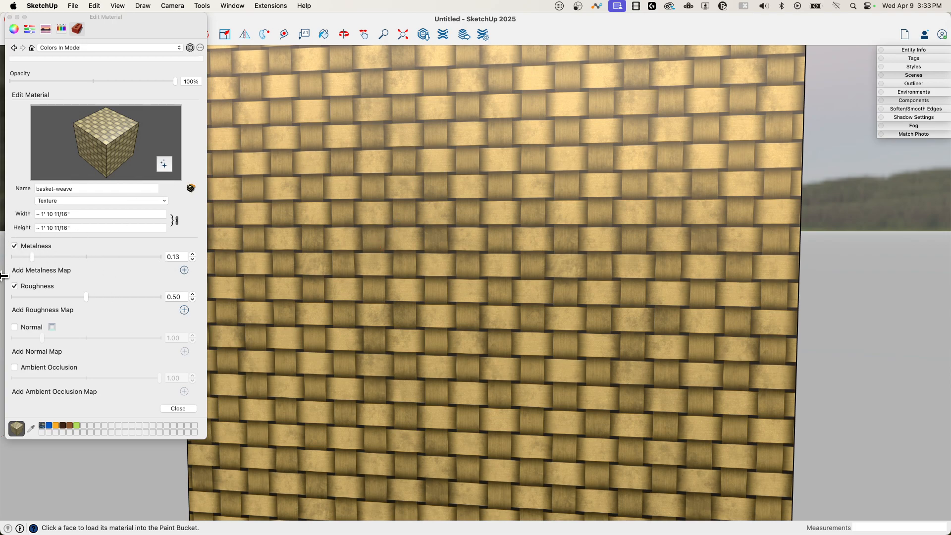
{"action": "mouse_move", "coordinate": [79, 326]}
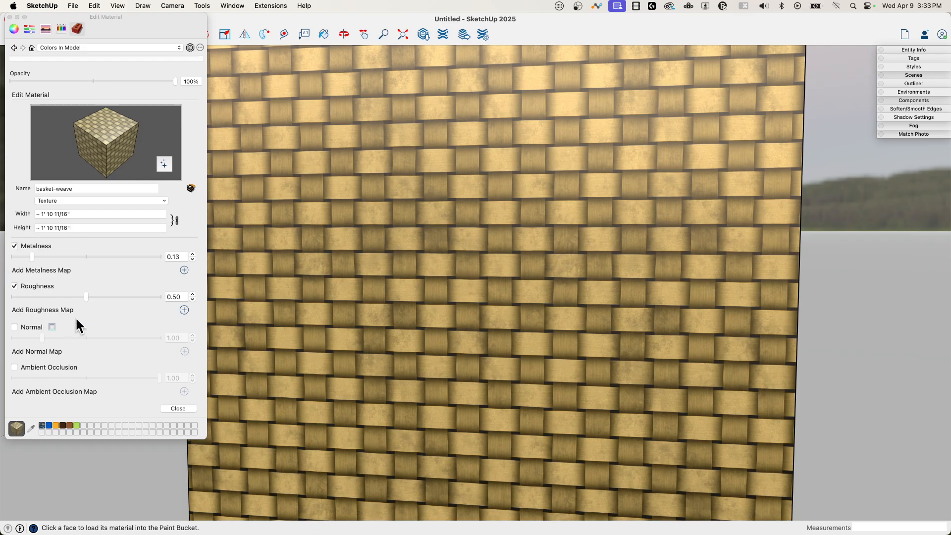
{"action": "mouse_move", "coordinate": [84, 254]}
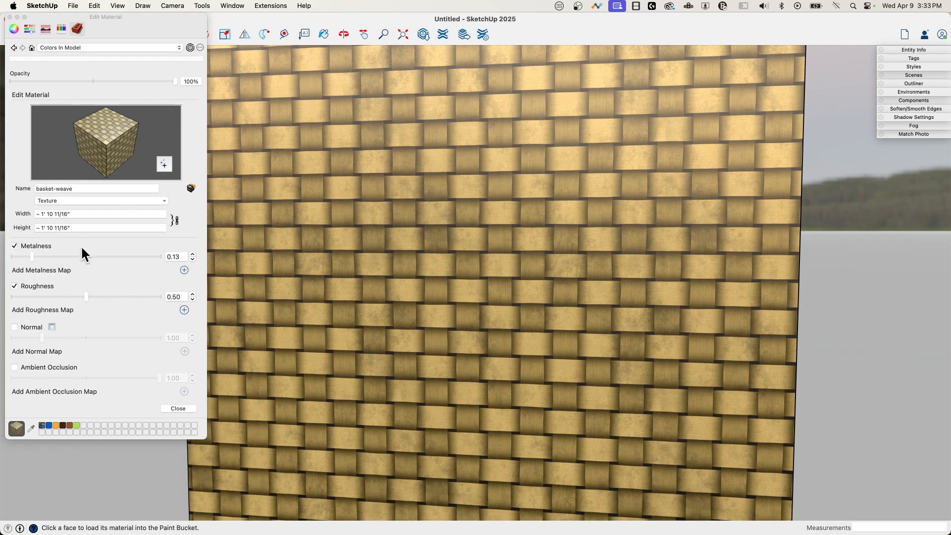
{"action": "mouse_move", "coordinate": [173, 271]}
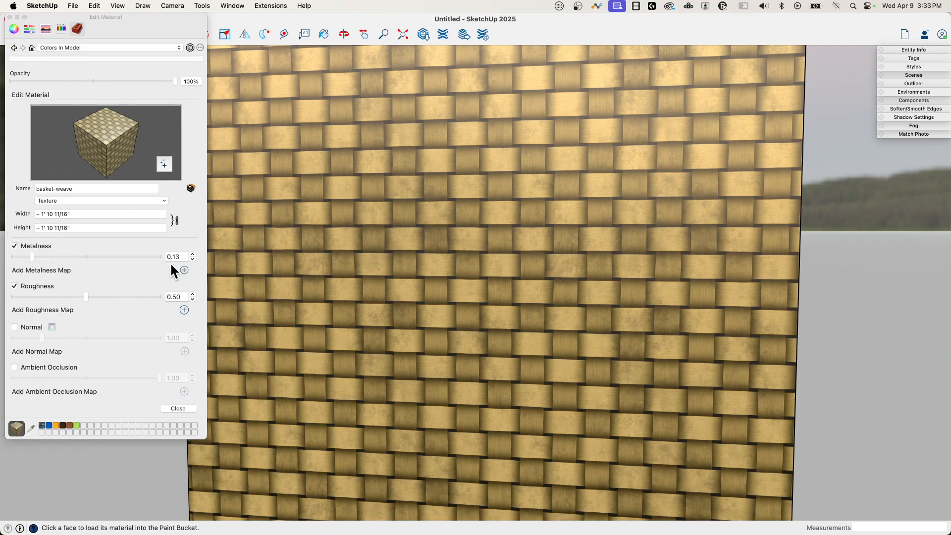
{"action": "mouse_move", "coordinate": [52, 301]}
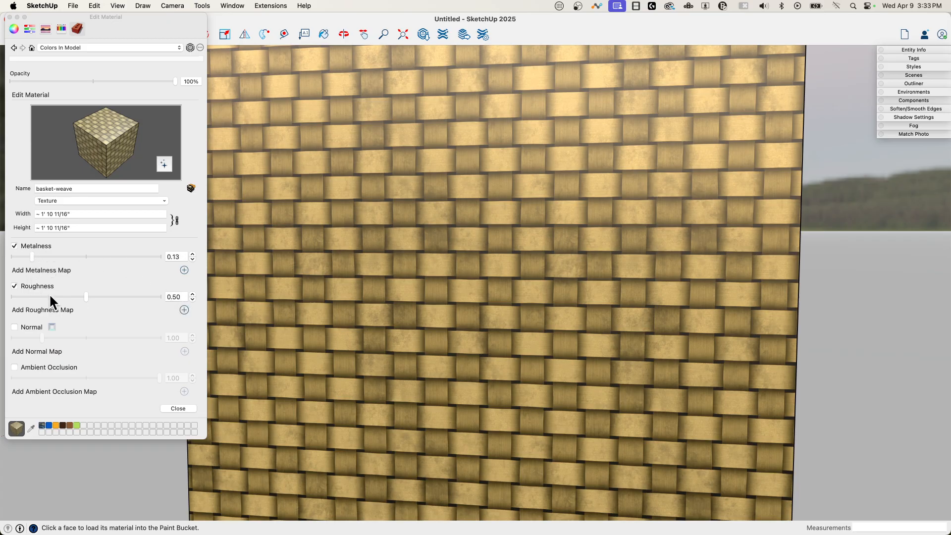
{"action": "left_click_drag", "start_coordinate": [34, 256], "coordinate": [112, 256]}
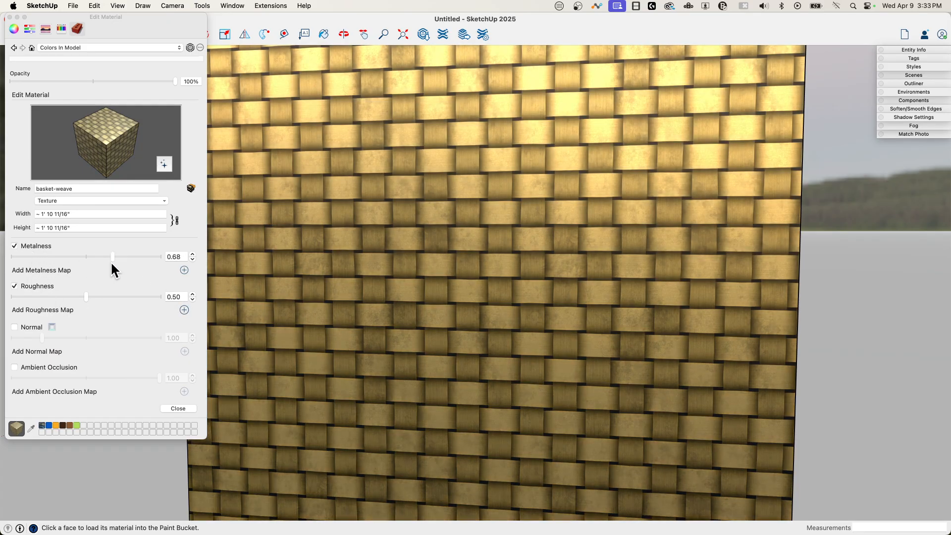
{"action": "left_click_drag", "start_coordinate": [113, 256], "coordinate": [36, 256]}
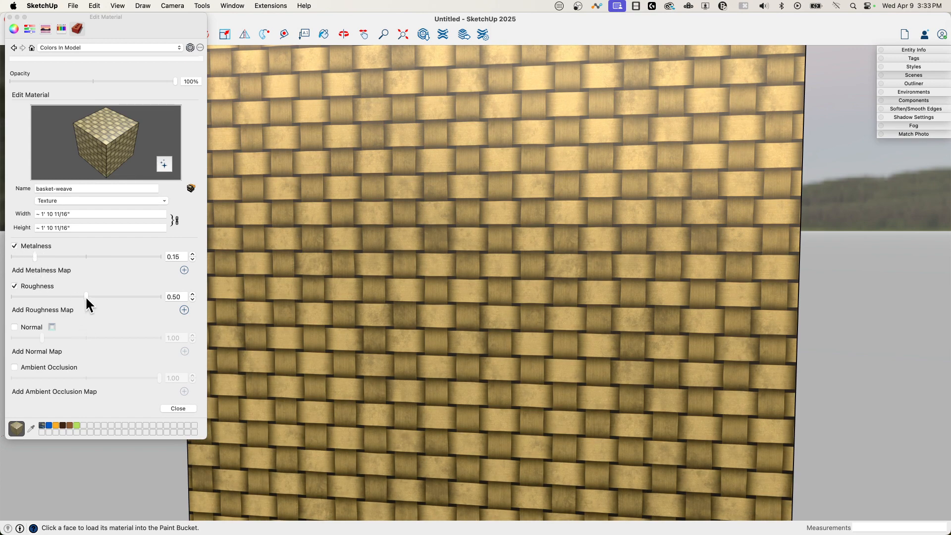
{"action": "left_click_drag", "start_coordinate": [87, 297], "coordinate": [80, 297]}
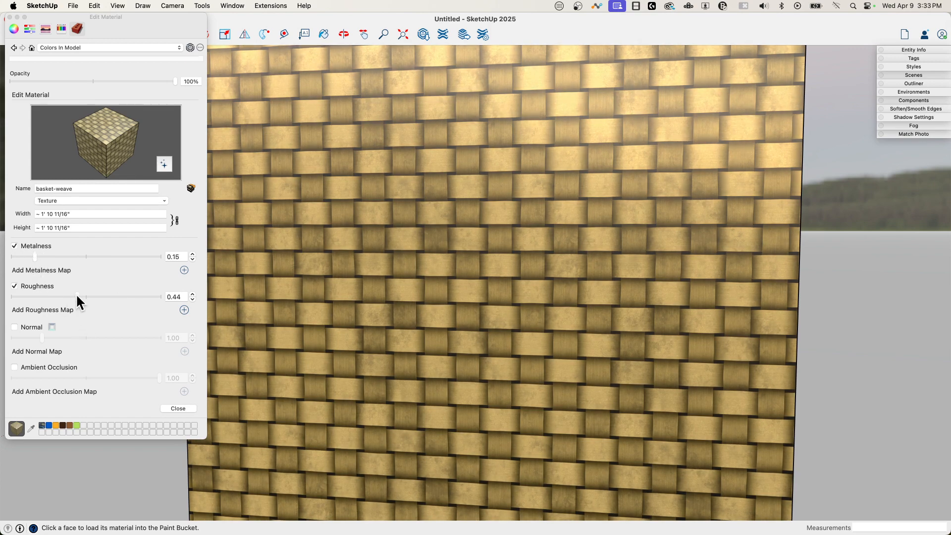
{"action": "left_click_drag", "start_coordinate": [35, 256], "coordinate": [133, 256]}
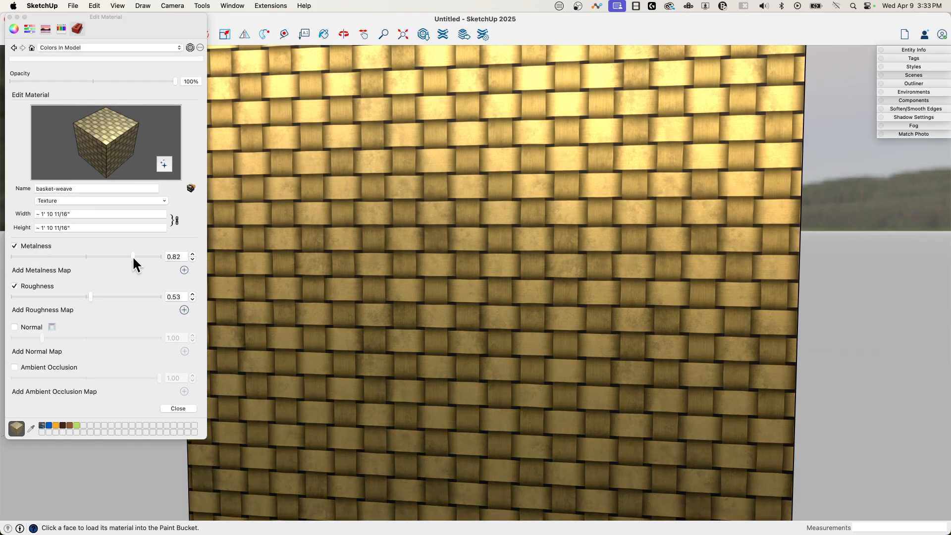
{"action": "left_click_drag", "start_coordinate": [134, 256], "coordinate": [39, 256]}
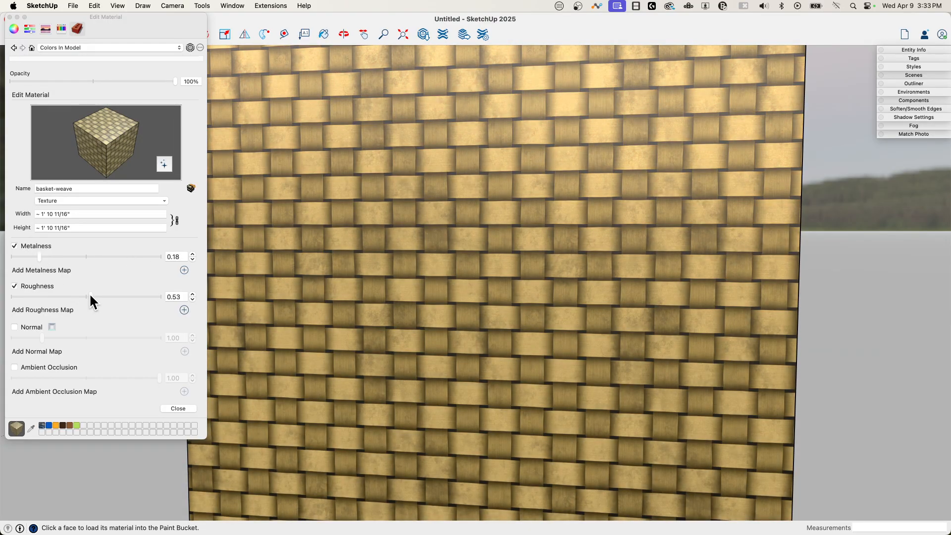
{"action": "left_click_drag", "start_coordinate": [90, 297], "coordinate": [84, 297]}
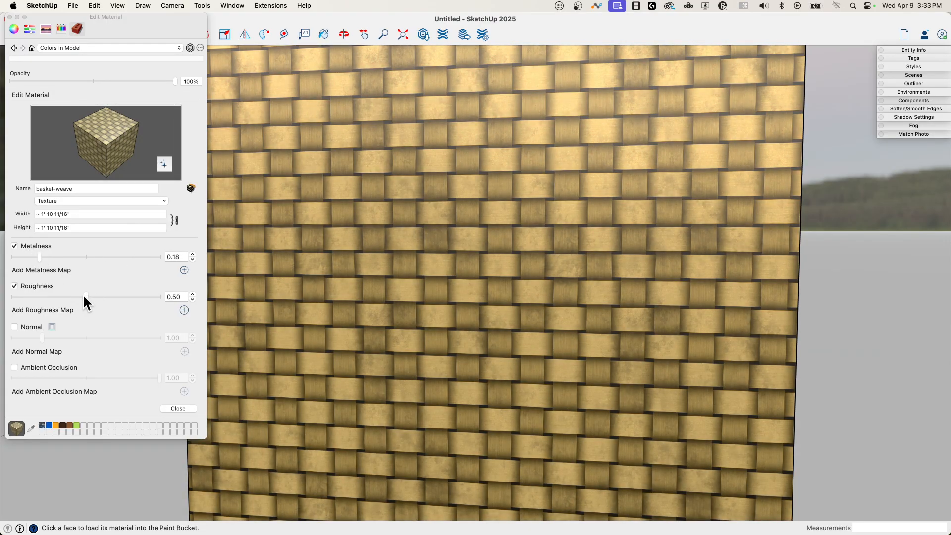
{"action": "left_click_drag", "start_coordinate": [85, 296], "coordinate": [95, 297]}
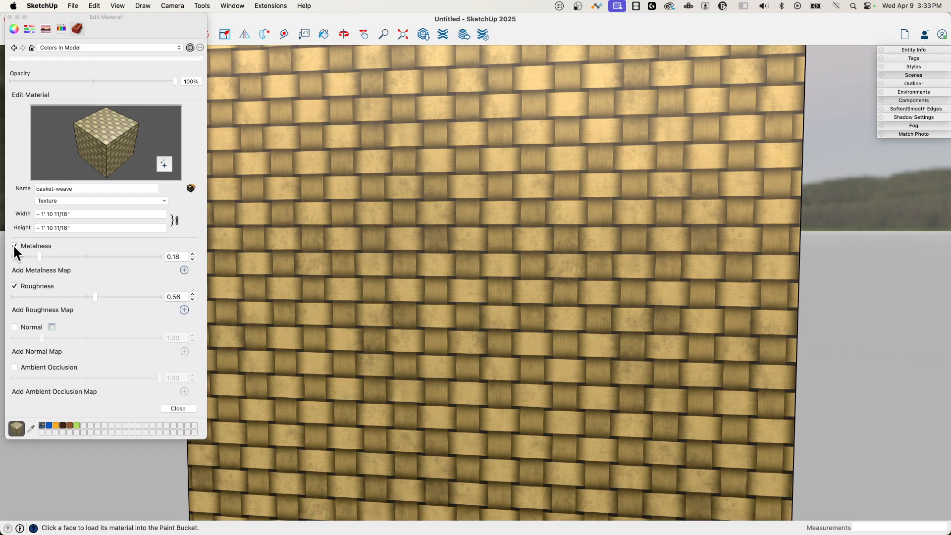
Toggle metalness off and on, then settle metalness at 0.17
{"action": "left_click", "coordinate": [14, 246]}
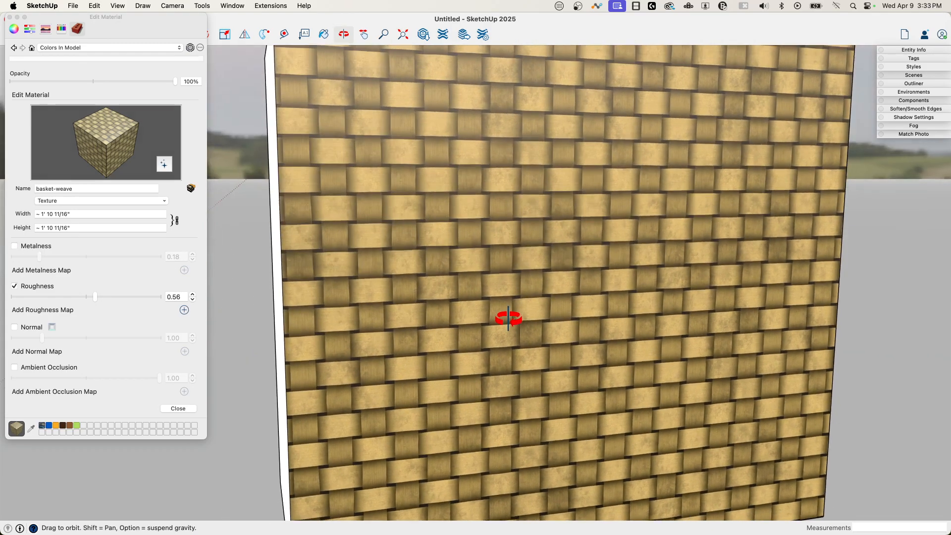
{"action": "left_click", "coordinate": [14, 246]}
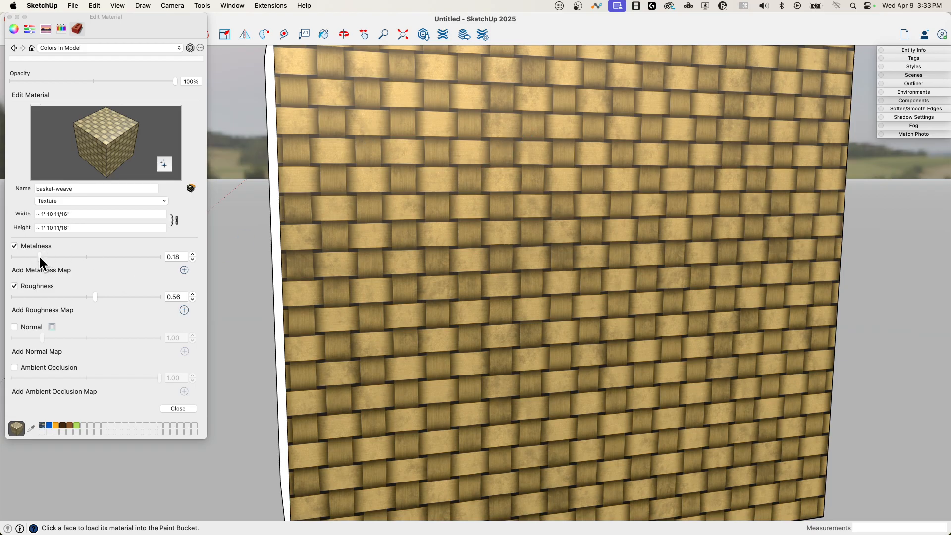
{"action": "left_click_drag", "start_coordinate": [46, 256], "coordinate": [70, 257]}
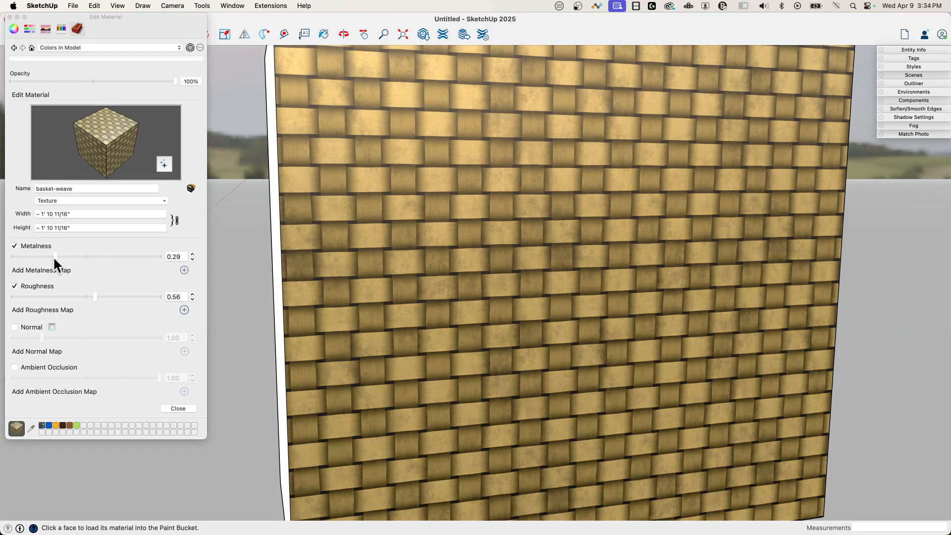
{"action": "left_click_drag", "start_coordinate": [55, 257], "coordinate": [8, 256]}
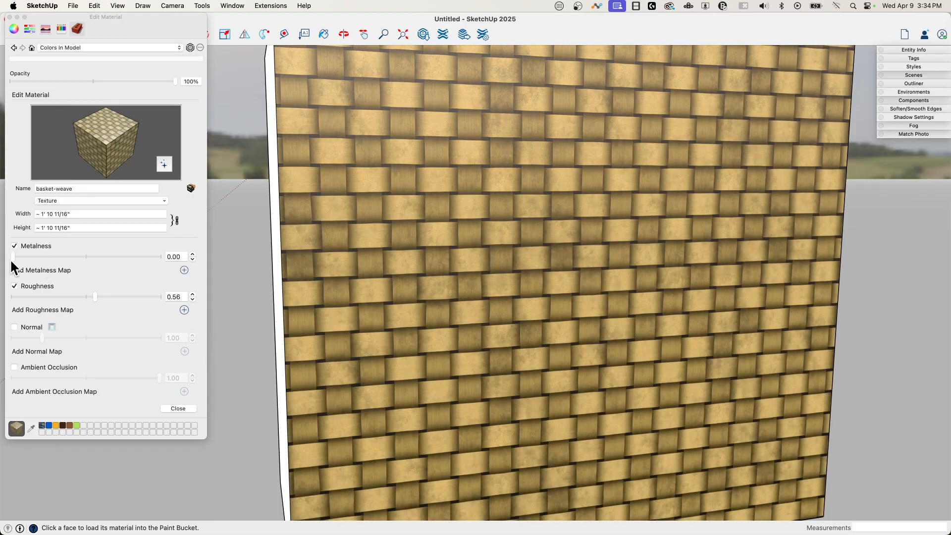
{"action": "left_click_drag", "start_coordinate": [16, 256], "coordinate": [110, 256]}
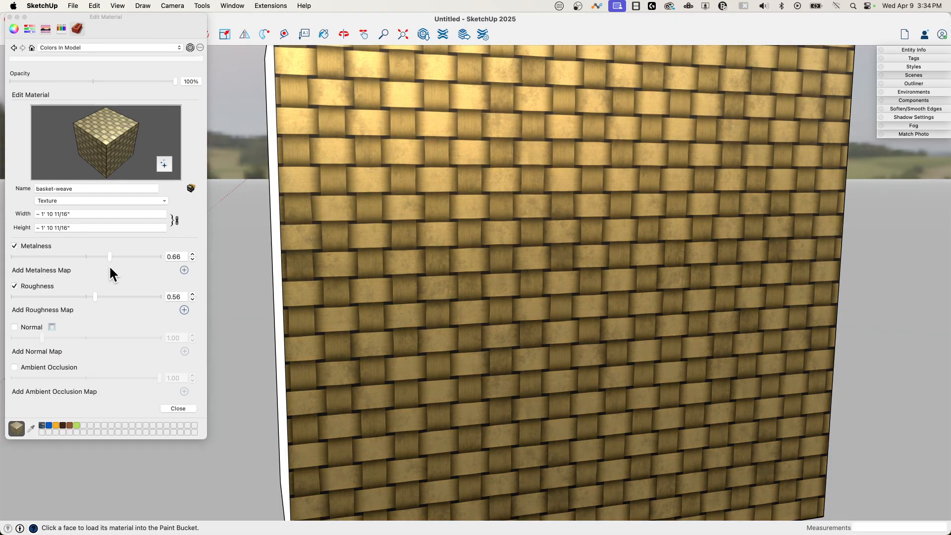
{"action": "left_click_drag", "start_coordinate": [109, 256], "coordinate": [144, 257]}
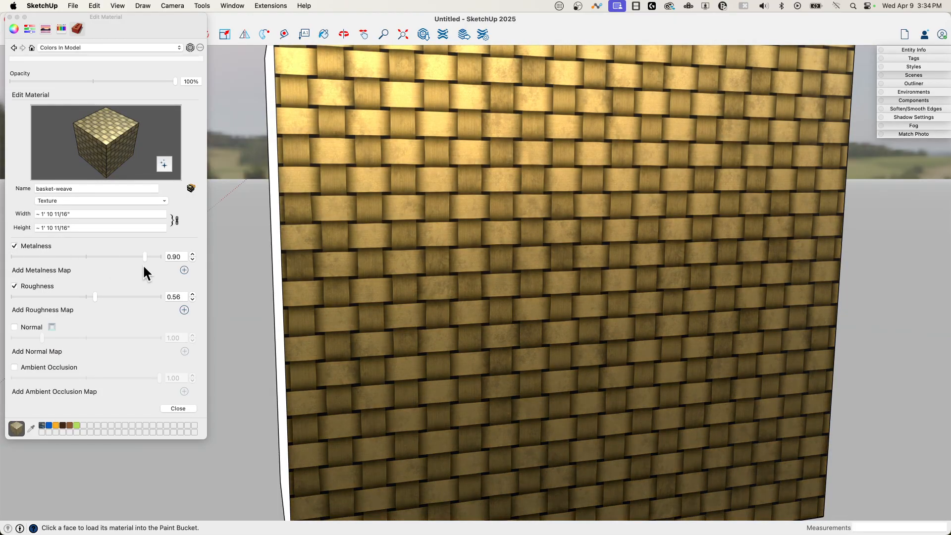
{"action": "left_click_drag", "start_coordinate": [143, 256], "coordinate": [12, 256]}
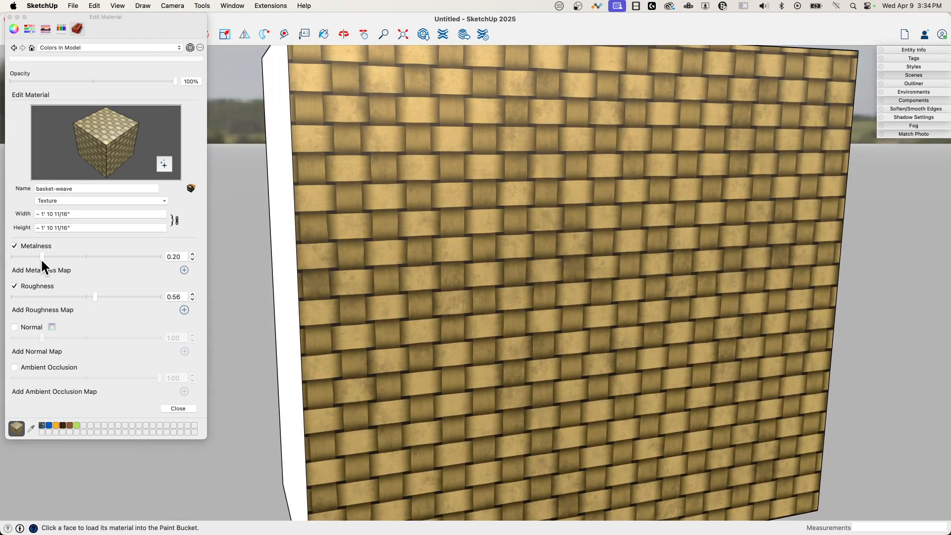
{"action": "left_click_drag", "start_coordinate": [40, 257], "coordinate": [38, 256]}
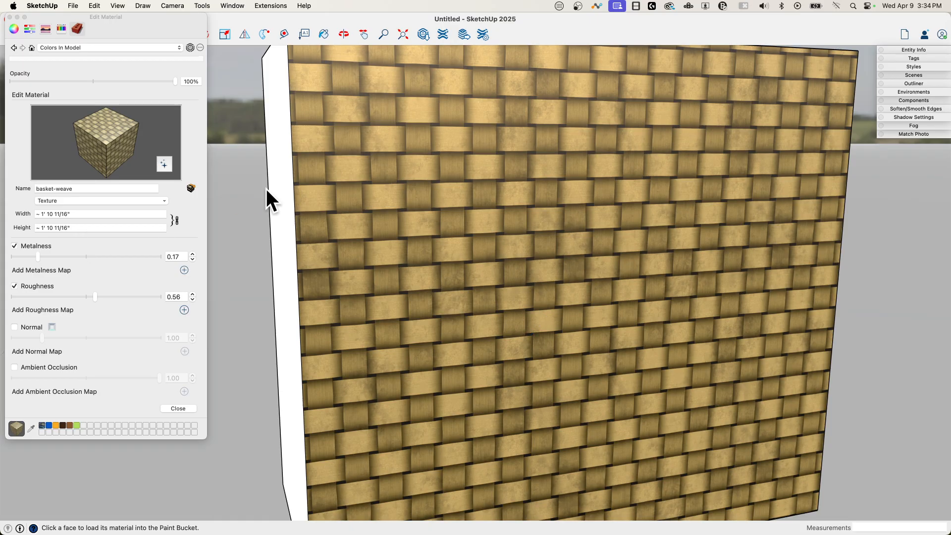
{"action": "mouse_move", "coordinate": [615, 422]}
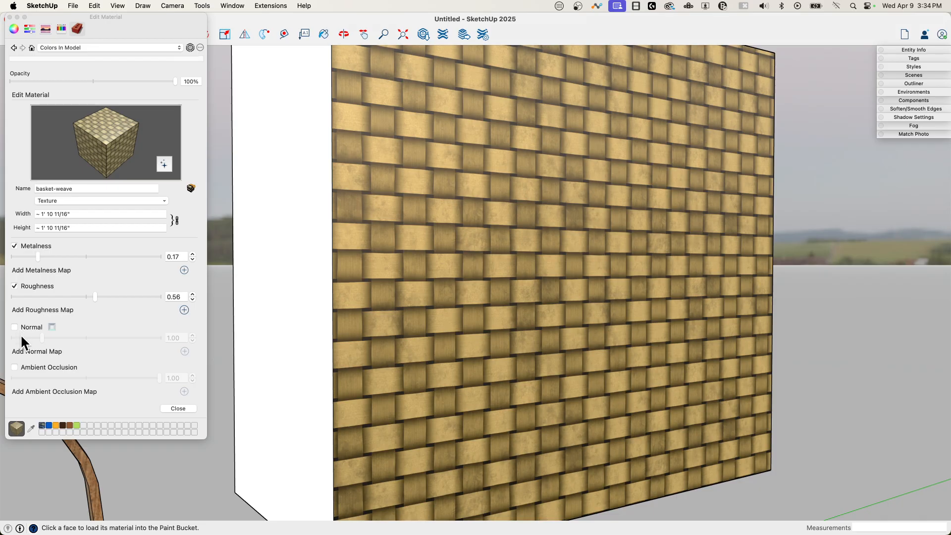
{"action": "mouse_move", "coordinate": [125, 373]}
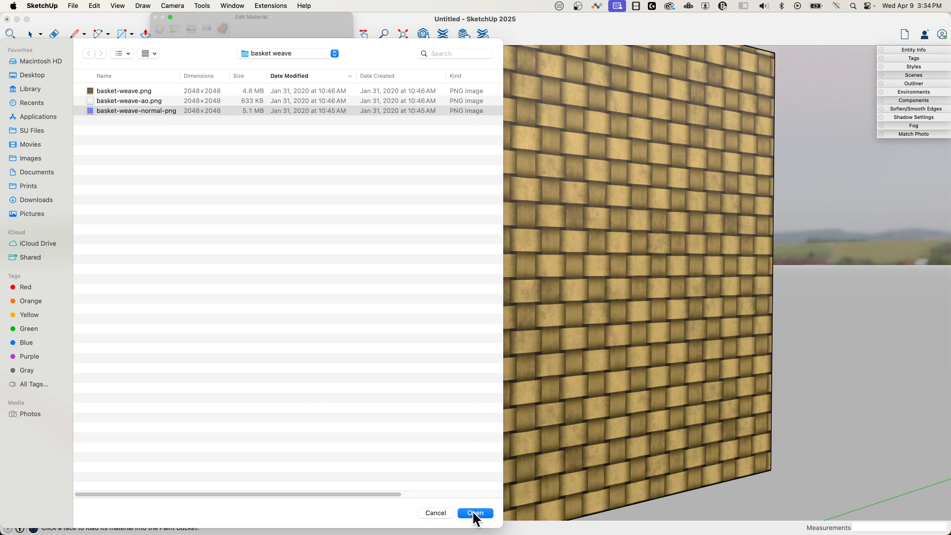
Load basket-weave-normal-png.png as the material's normal map
{"action": "left_click", "coordinate": [476, 512]}
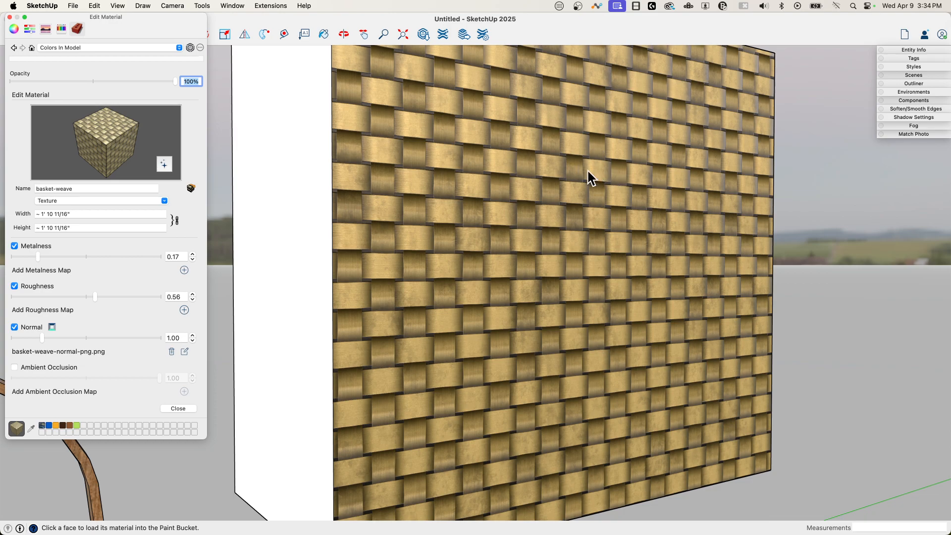
{"action": "mouse_move", "coordinate": [627, 196]}
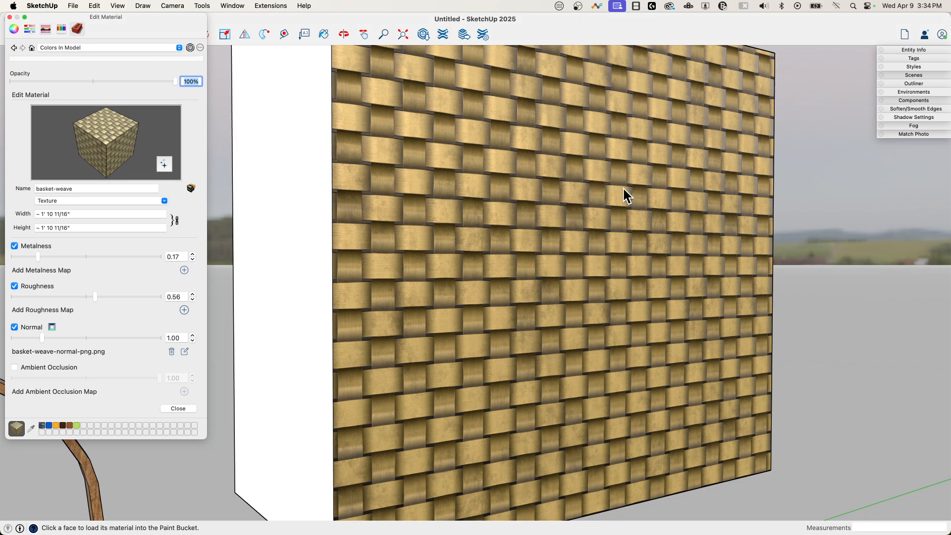
{"action": "mouse_move", "coordinate": [589, 175]}
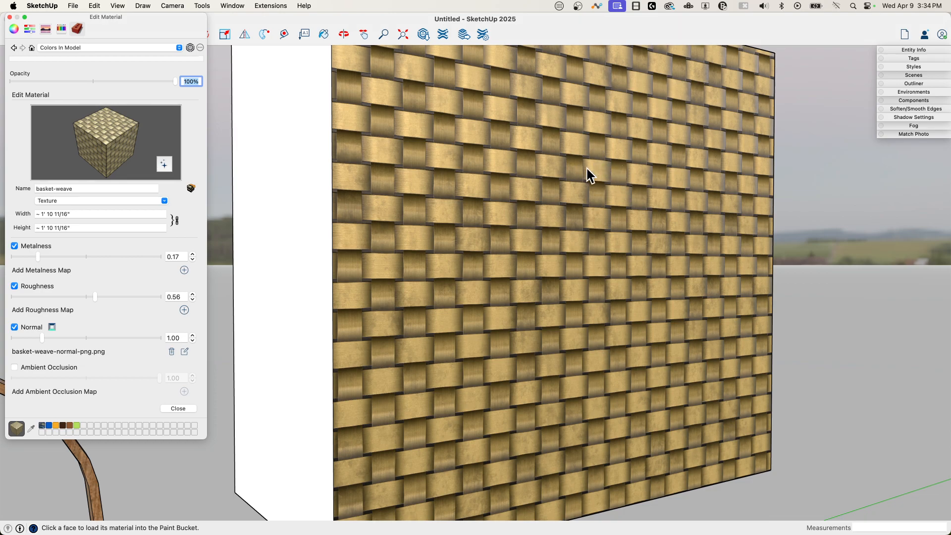
Orbit in close to the woven wall to inspect its normal-mapped relief
{"action": "left_click_drag", "start_coordinate": [591, 175], "coordinate": [700, 327]}
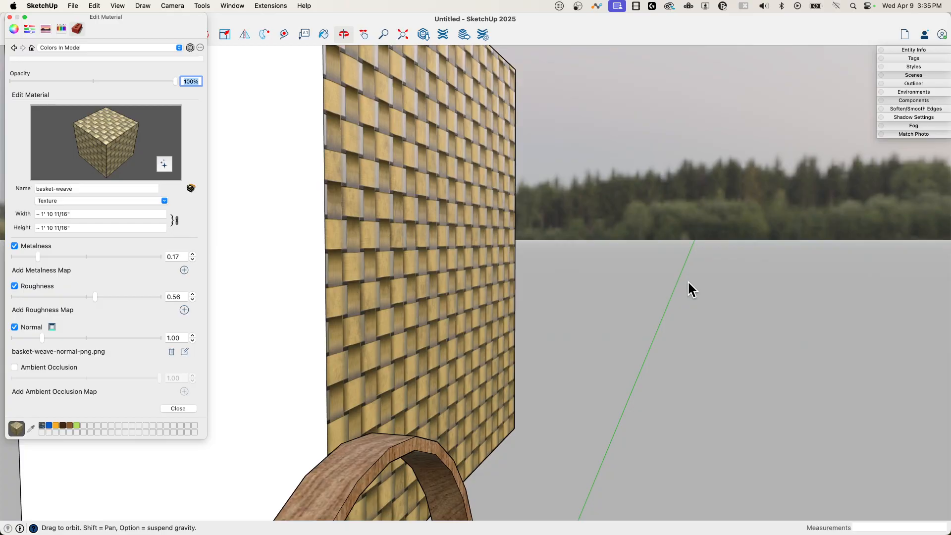
{"action": "mouse_move", "coordinate": [476, 144]}
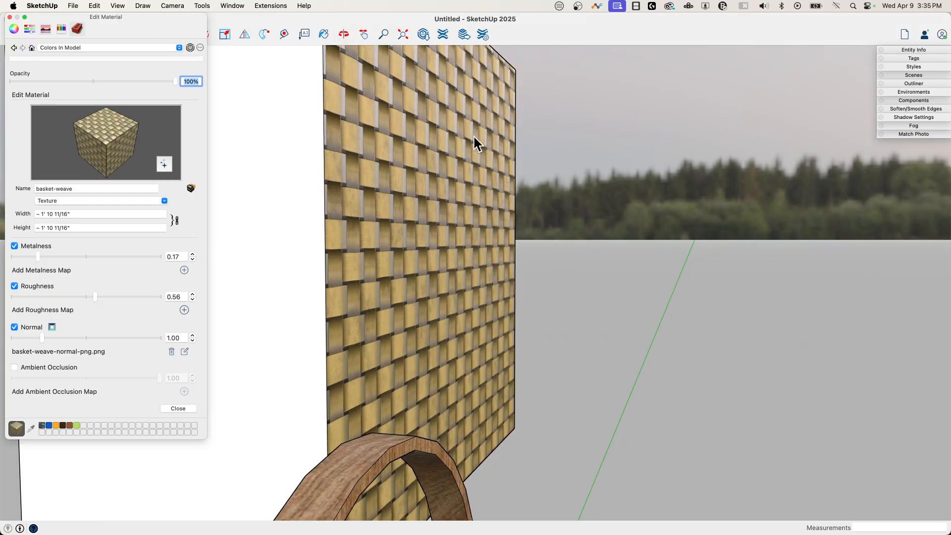
{"action": "mouse_move", "coordinate": [475, 171]}
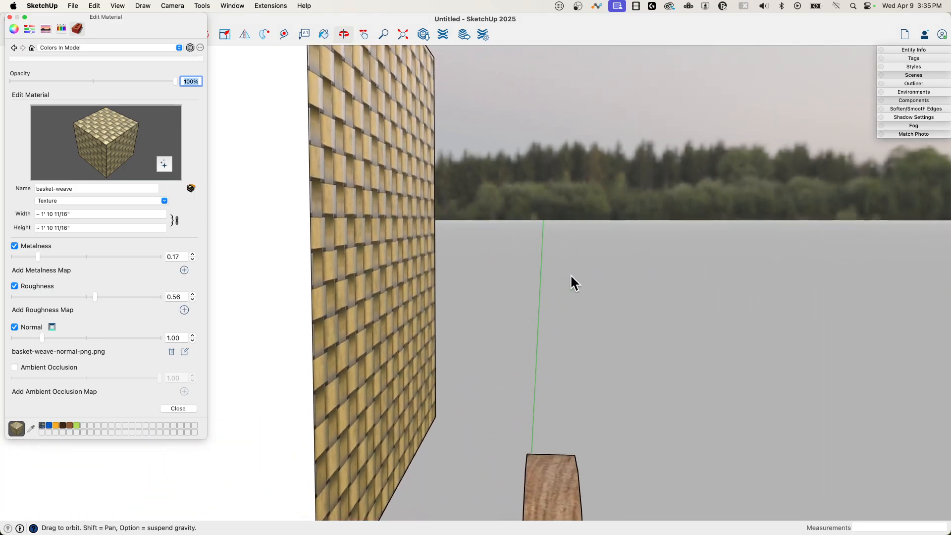
{"action": "left_click_drag", "start_coordinate": [575, 281], "coordinate": [584, 191]}
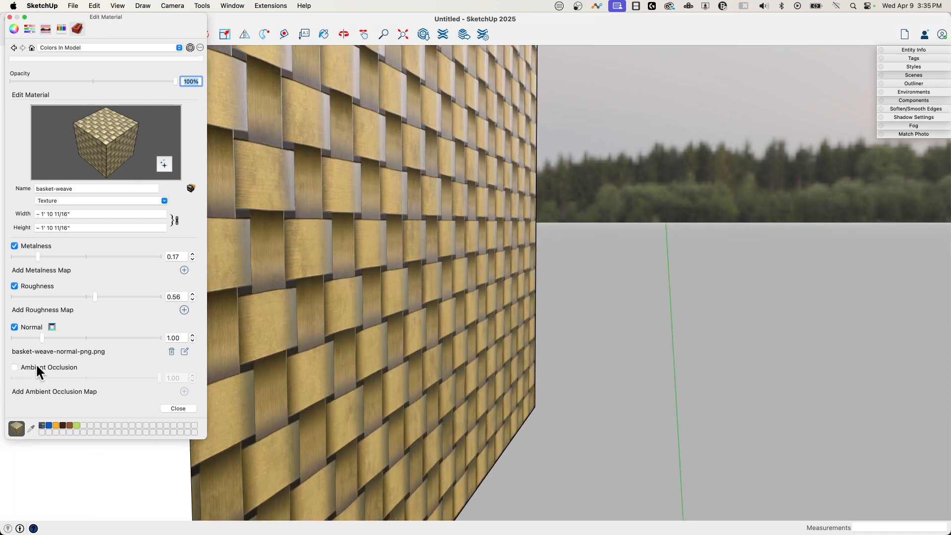
Try several normal and roughness values, ending at normal 2.31 and roughness 0.48
{"action": "left_click_drag", "start_coordinate": [42, 338], "coordinate": [81, 337]}
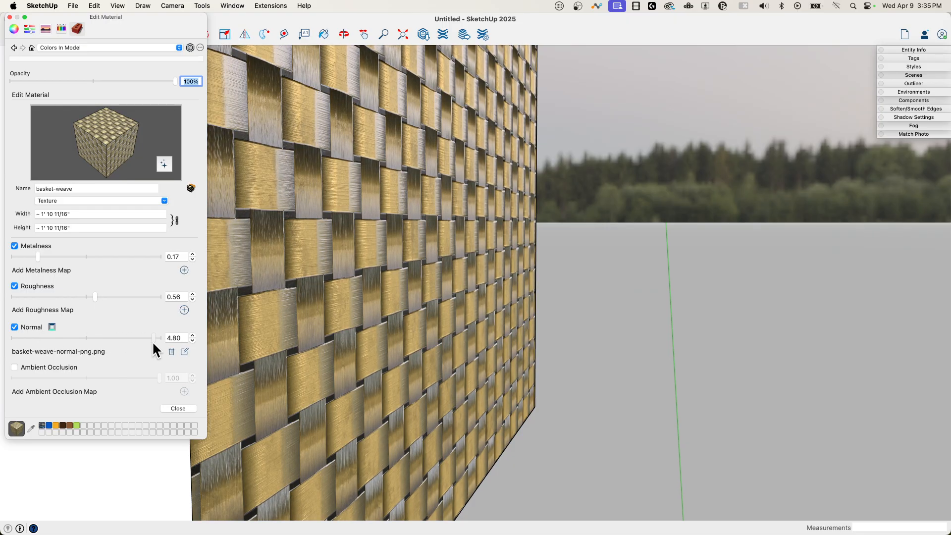
{"action": "left_click_drag", "start_coordinate": [158, 337], "coordinate": [89, 337]}
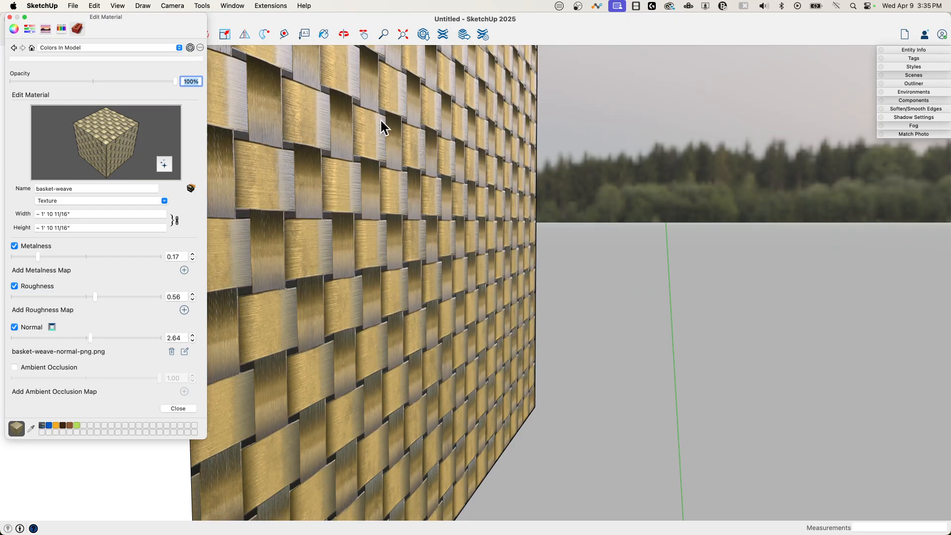
{"action": "mouse_move", "coordinate": [417, 170]}
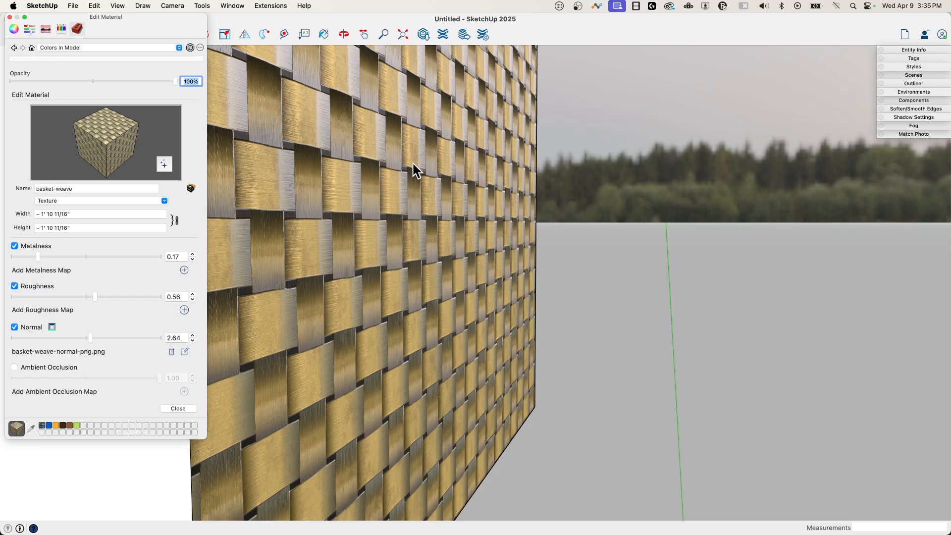
{"action": "mouse_move", "coordinate": [253, 187]}
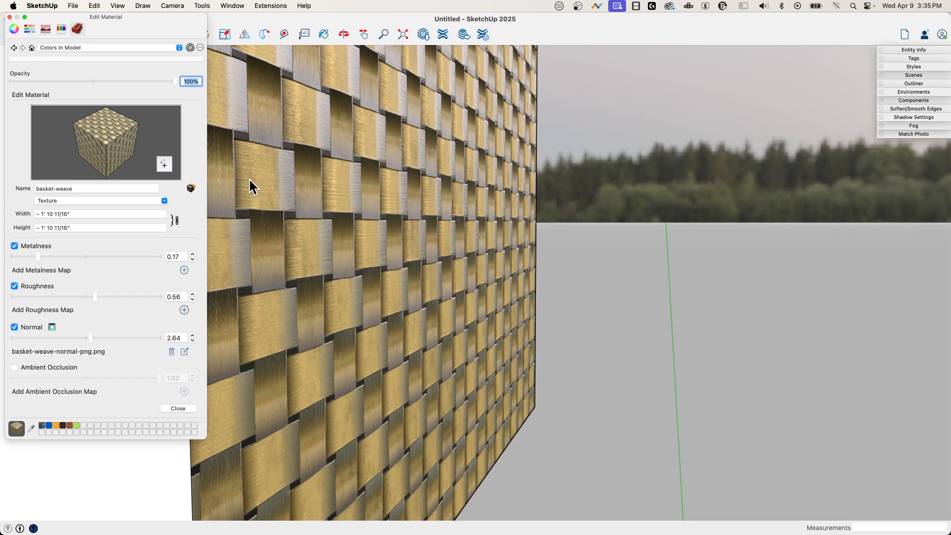
{"action": "mouse_move", "coordinate": [99, 304]}
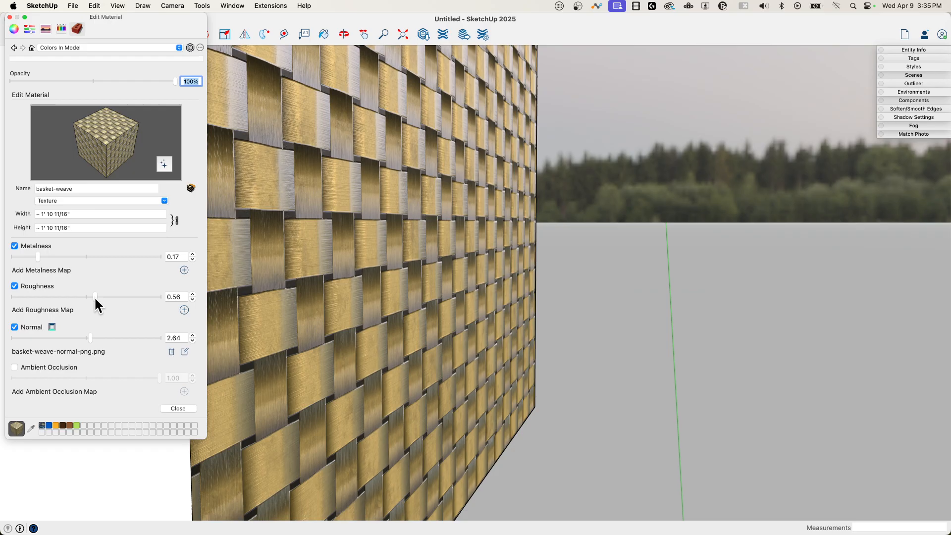
{"action": "left_click_drag", "start_coordinate": [96, 297], "coordinate": [101, 297]}
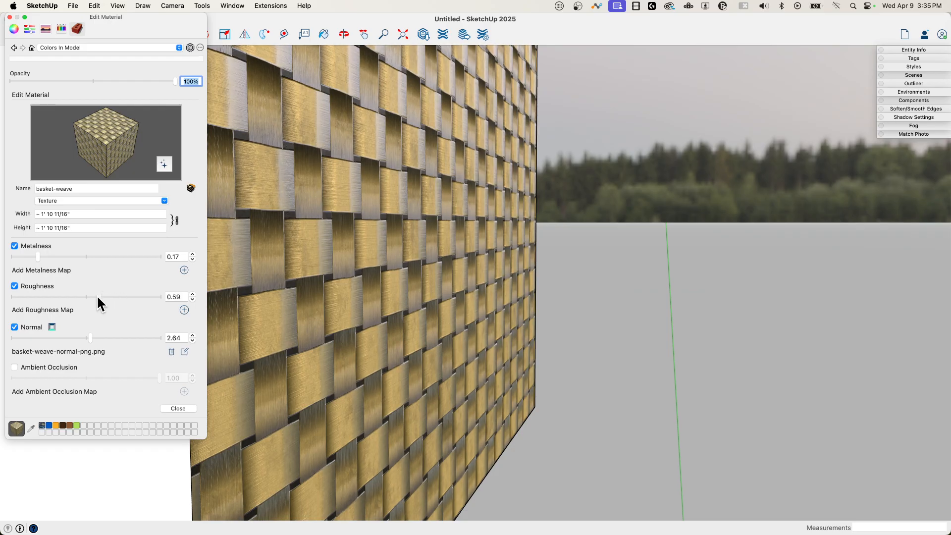
{"action": "left_click_drag", "start_coordinate": [99, 297], "coordinate": [97, 297]}
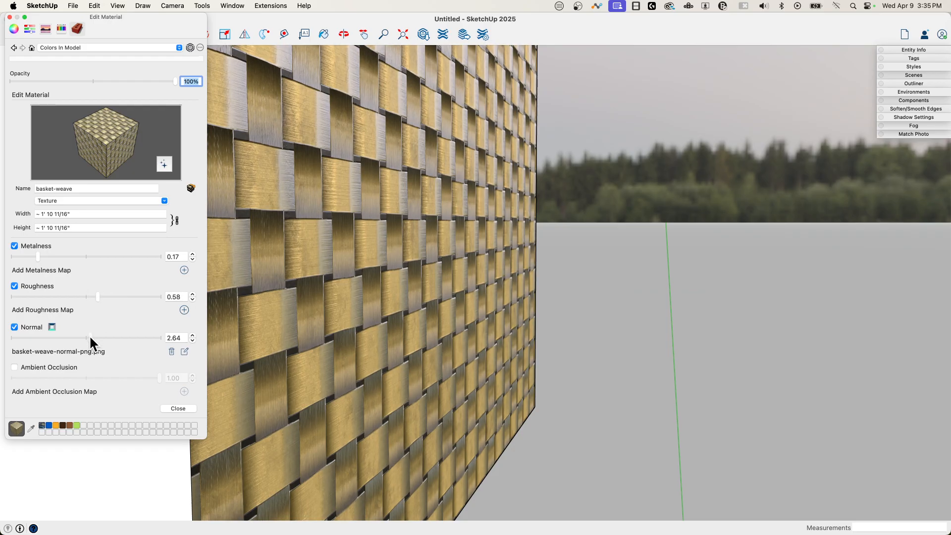
{"action": "left_click_drag", "start_coordinate": [87, 338], "coordinate": [137, 338]}
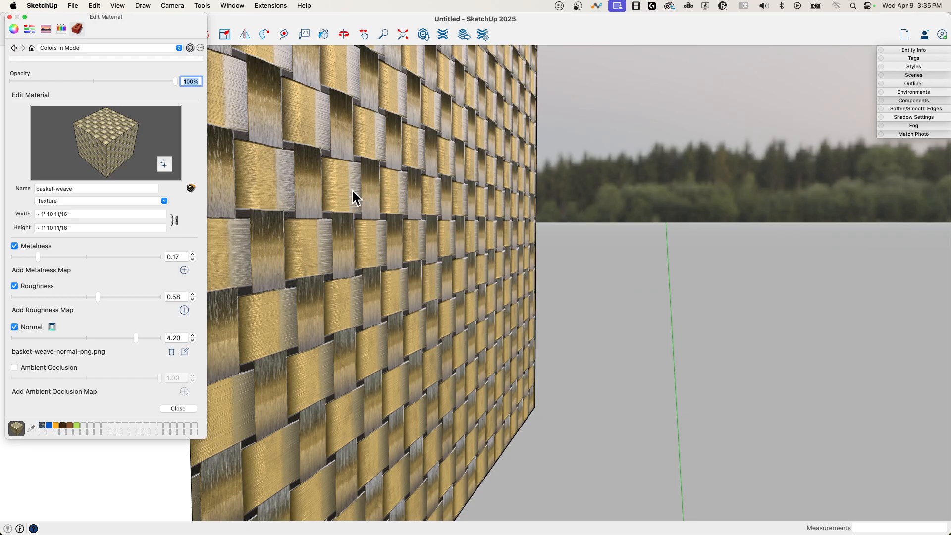
{"action": "mouse_move", "coordinate": [140, 342]}
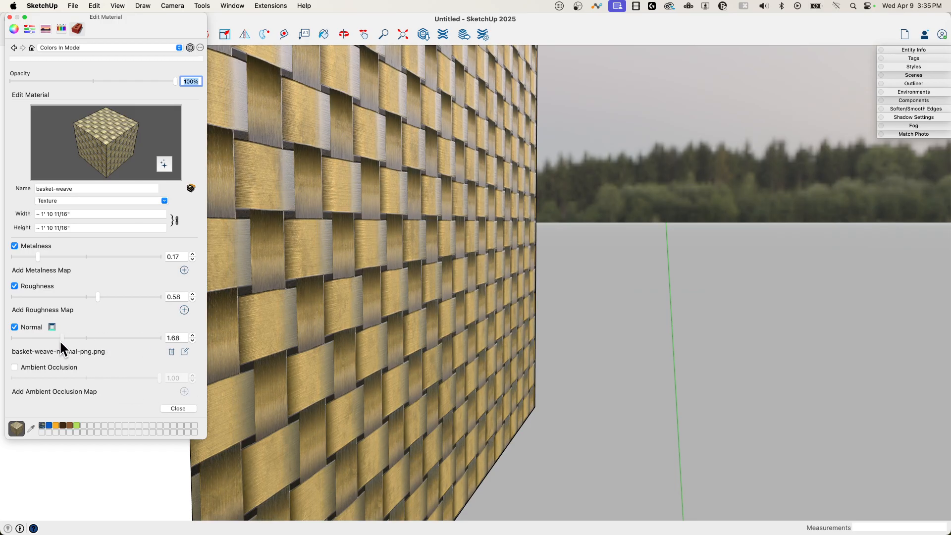
{"action": "left_click_drag", "start_coordinate": [71, 338], "coordinate": [83, 338]}
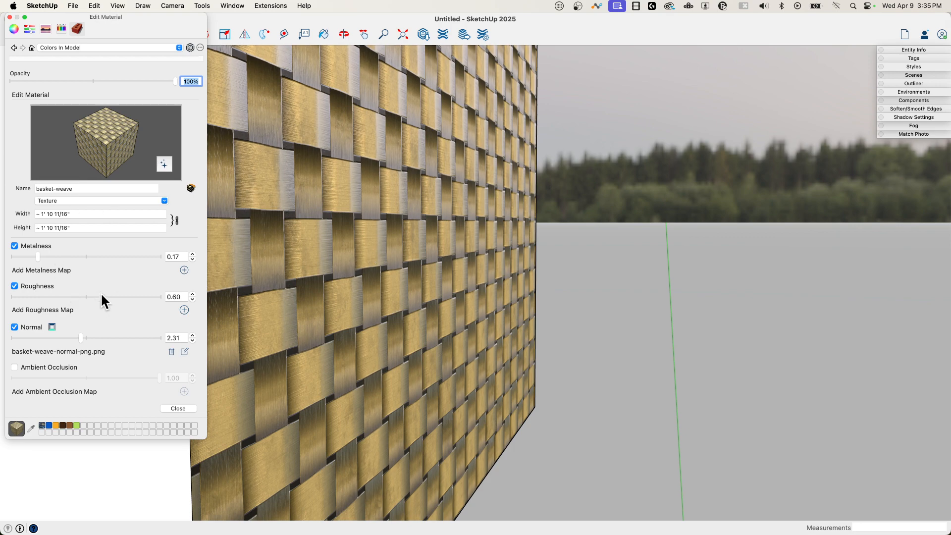
{"action": "left_click_drag", "start_coordinate": [84, 296], "coordinate": [12, 296]}
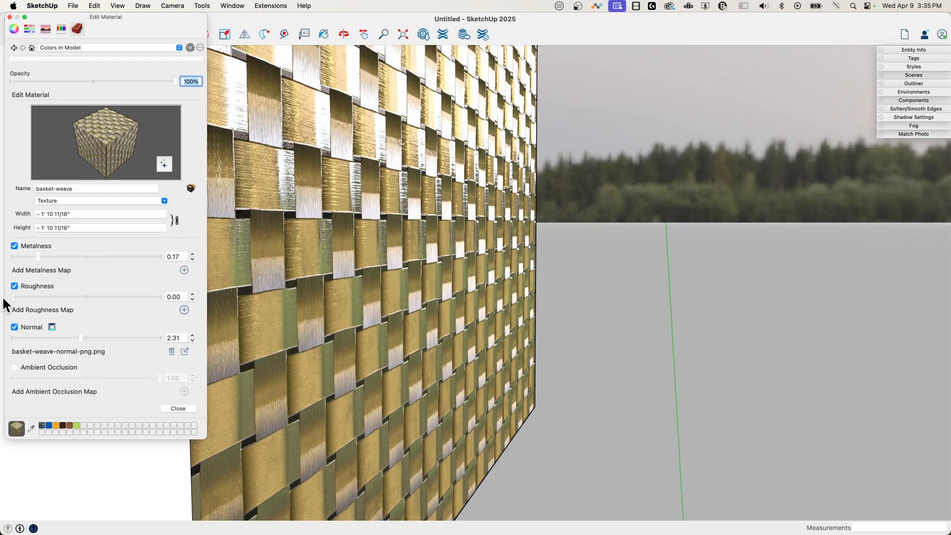
{"action": "left_click_drag", "start_coordinate": [12, 296], "coordinate": [78, 296]}
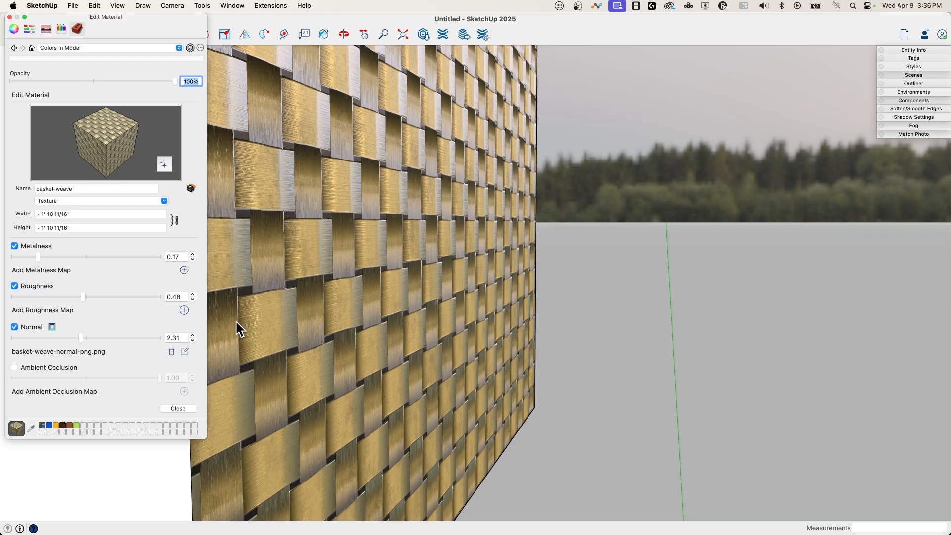
{"action": "mouse_move", "coordinate": [50, 334]}
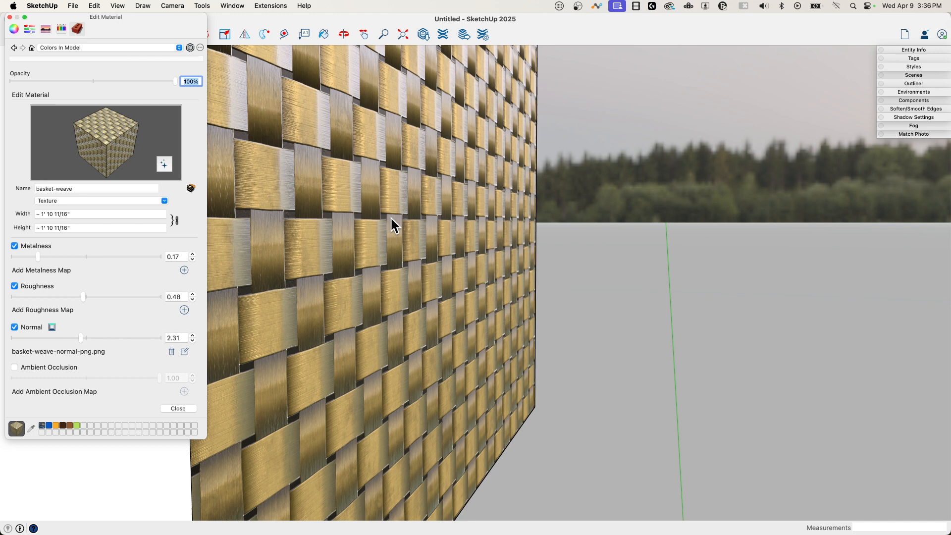
{"action": "mouse_move", "coordinate": [405, 302]}
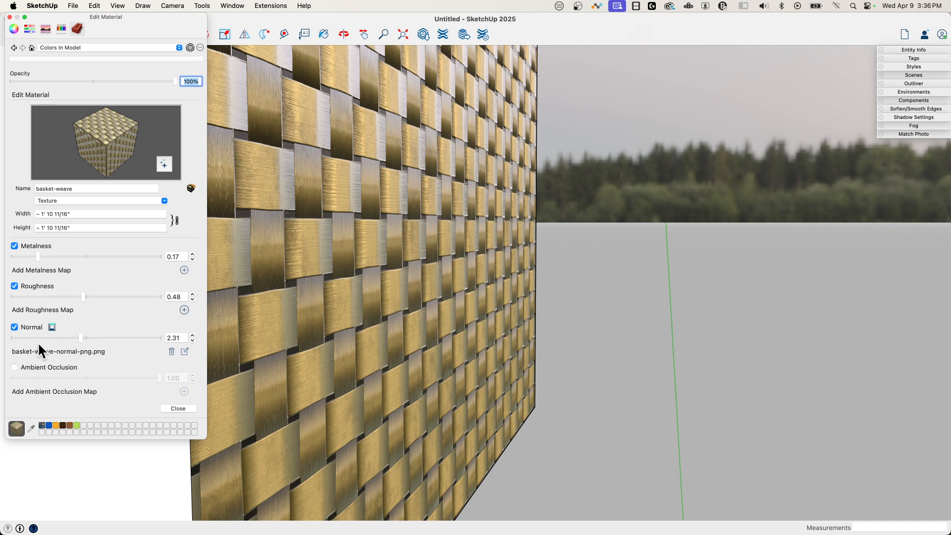
{"action": "mouse_move", "coordinate": [61, 337]}
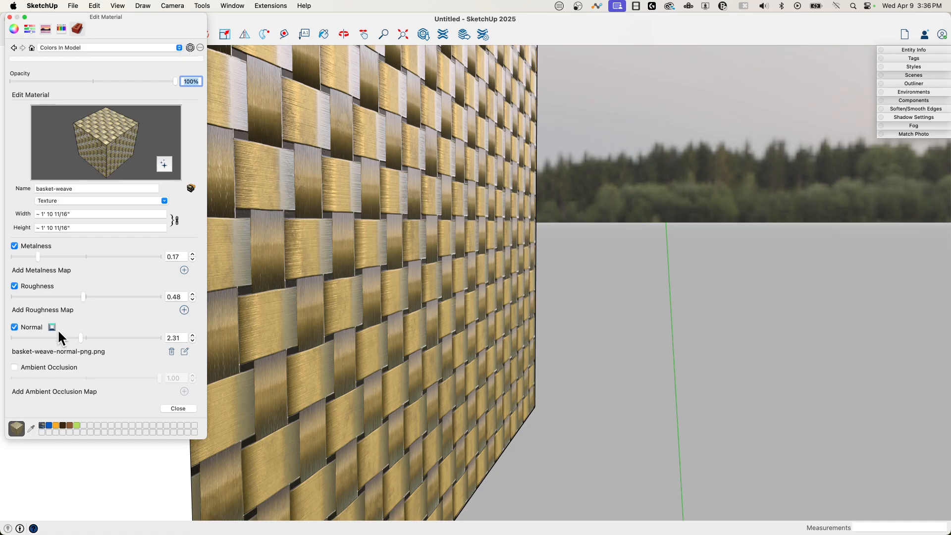
{"action": "mouse_move", "coordinate": [209, 345]}
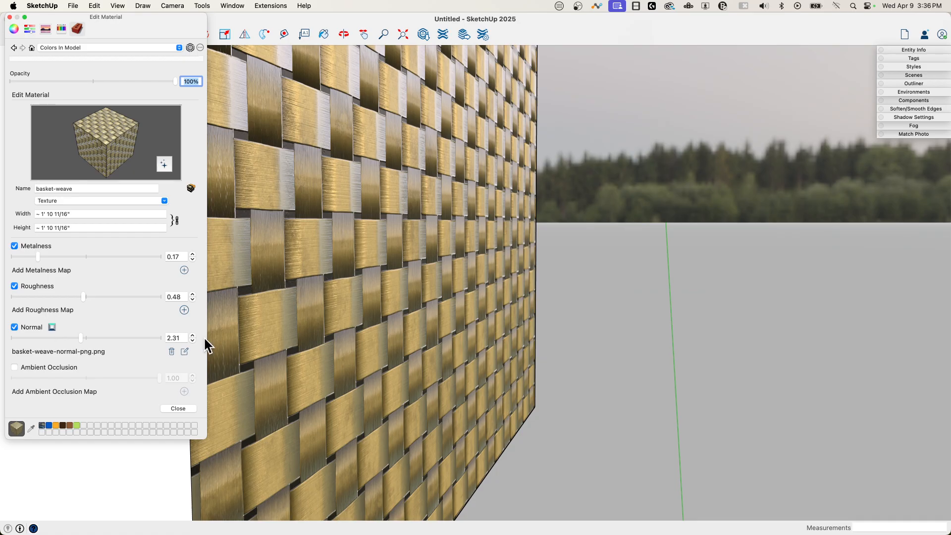
{"action": "mouse_move", "coordinate": [17, 374]}
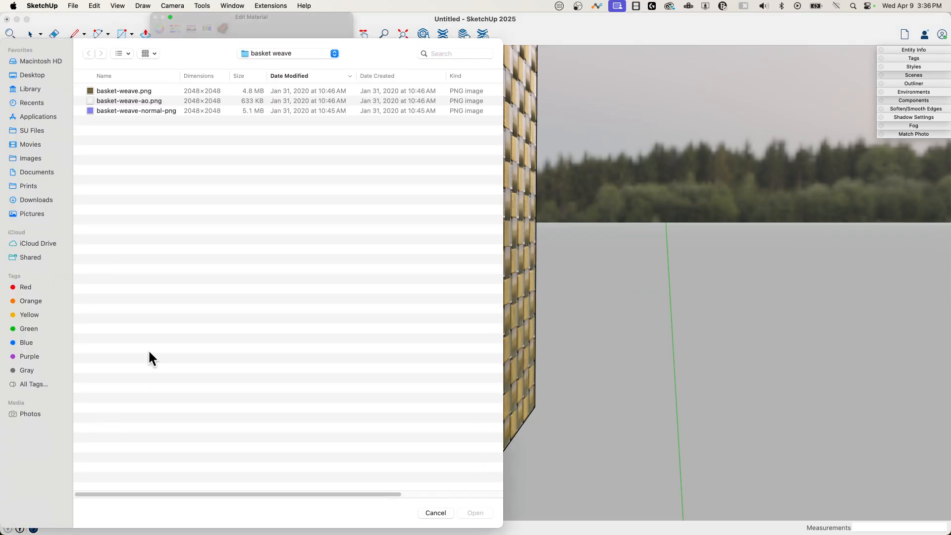
Select and load basket-weave-ao.png as the ambient occlusion map
{"action": "left_click", "coordinate": [129, 101]}
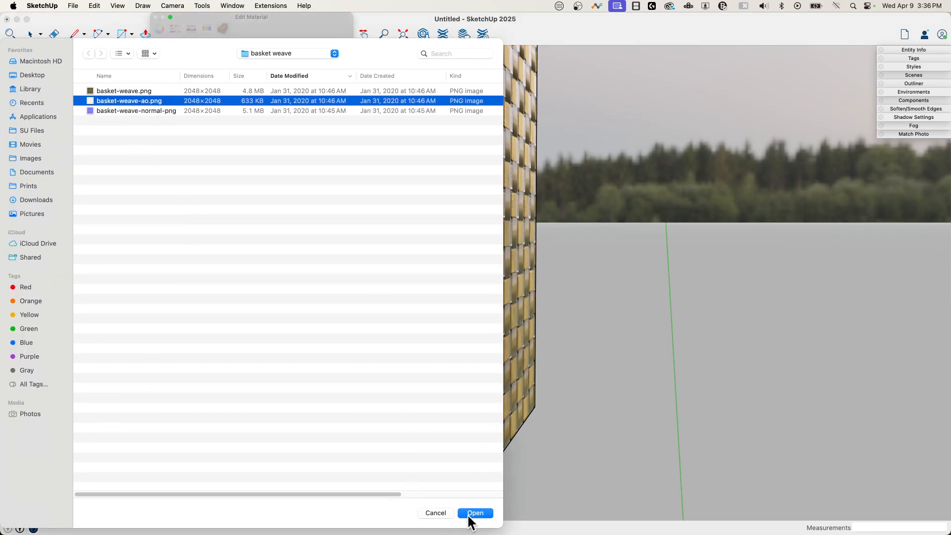
{"action": "left_click", "coordinate": [475, 513]}
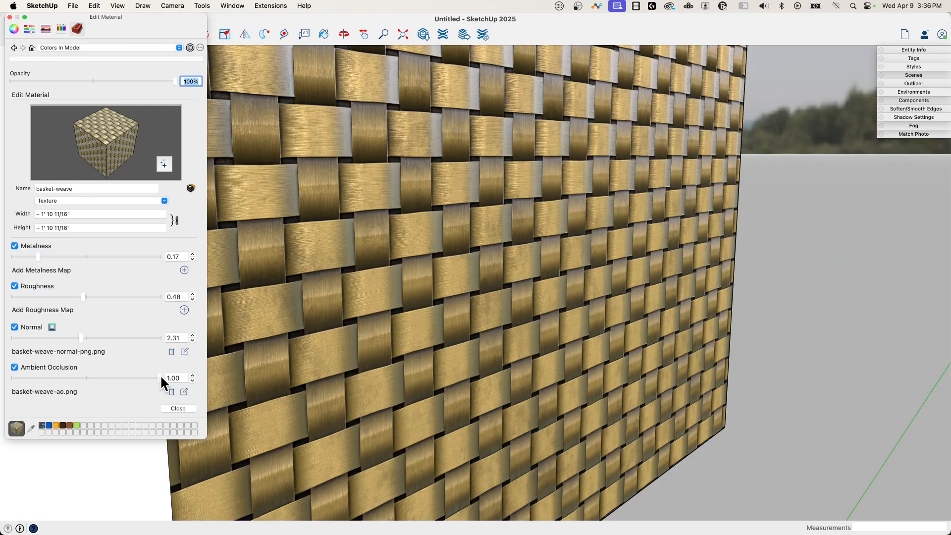
Orbit around the wall until it's seen whole beside the basket and figure
{"action": "left_click_drag", "start_coordinate": [164, 378], "coordinate": [122, 378]}
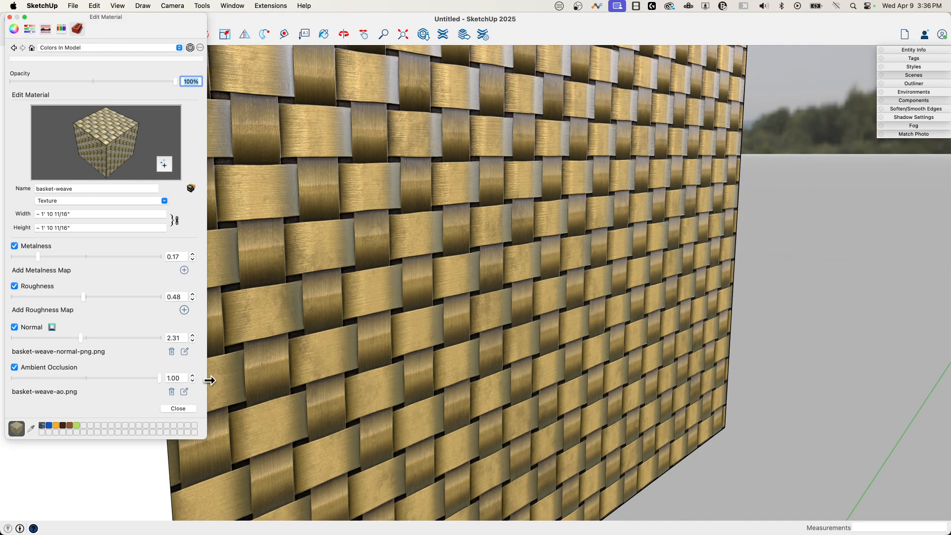
{"action": "mouse_move", "coordinate": [397, 204]}
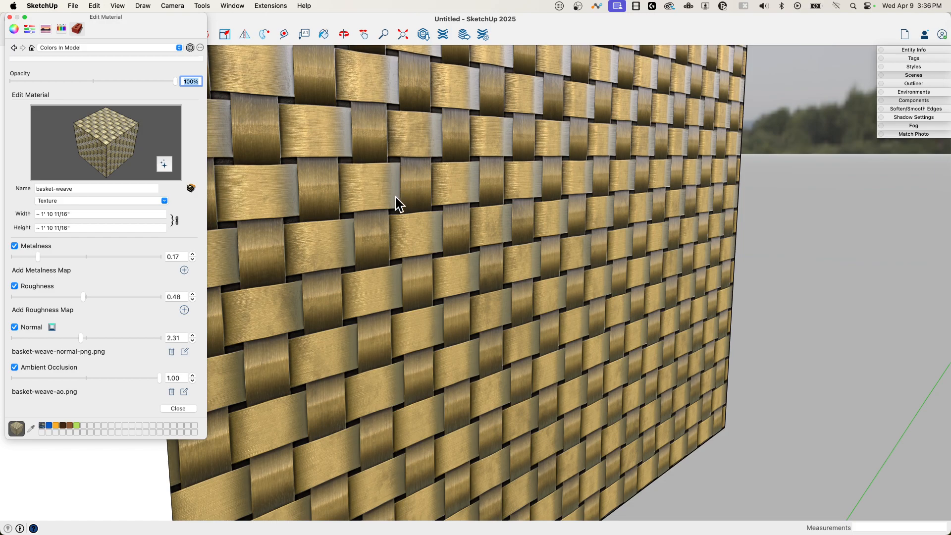
{"action": "mouse_move", "coordinate": [400, 185]}
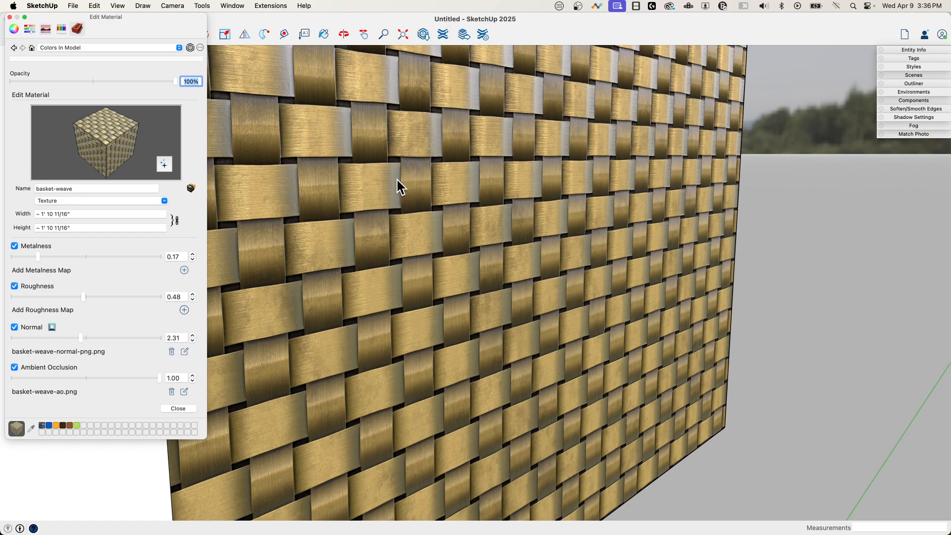
{"action": "left_click_drag", "start_coordinate": [149, 377], "coordinate": [106, 378]}
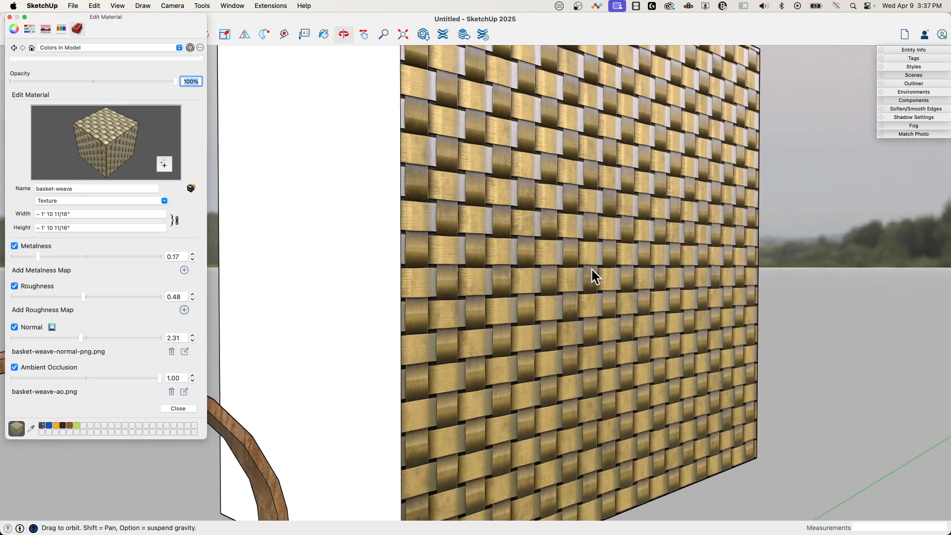
{"action": "left_click_drag", "start_coordinate": [595, 276], "coordinate": [691, 303]}
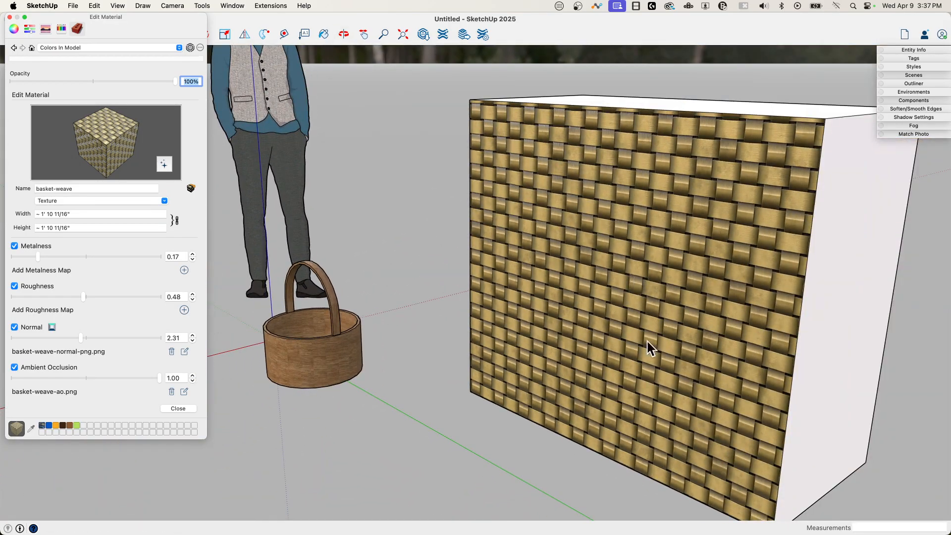
{"action": "mouse_move", "coordinate": [771, 237]}
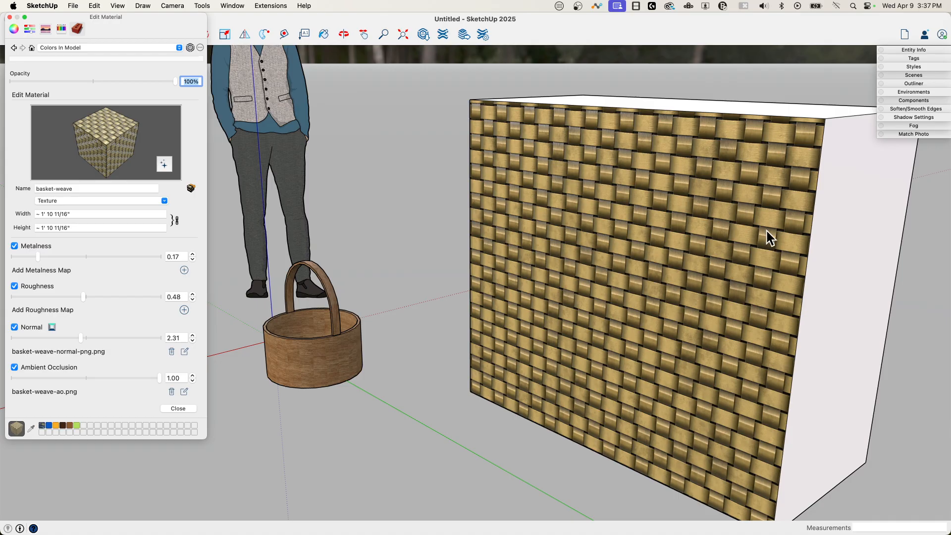
{"action": "mouse_move", "coordinate": [719, 401]}
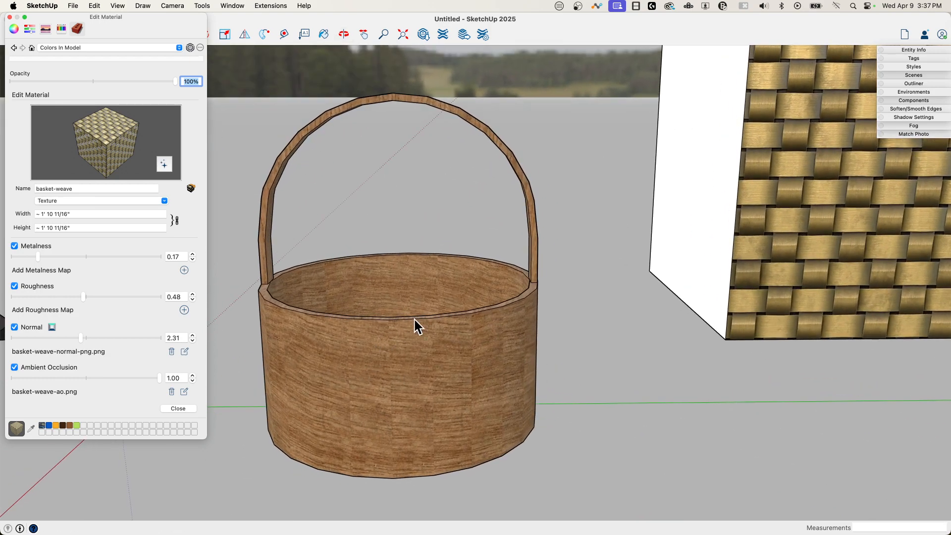
{"action": "mouse_move", "coordinate": [436, 379]}
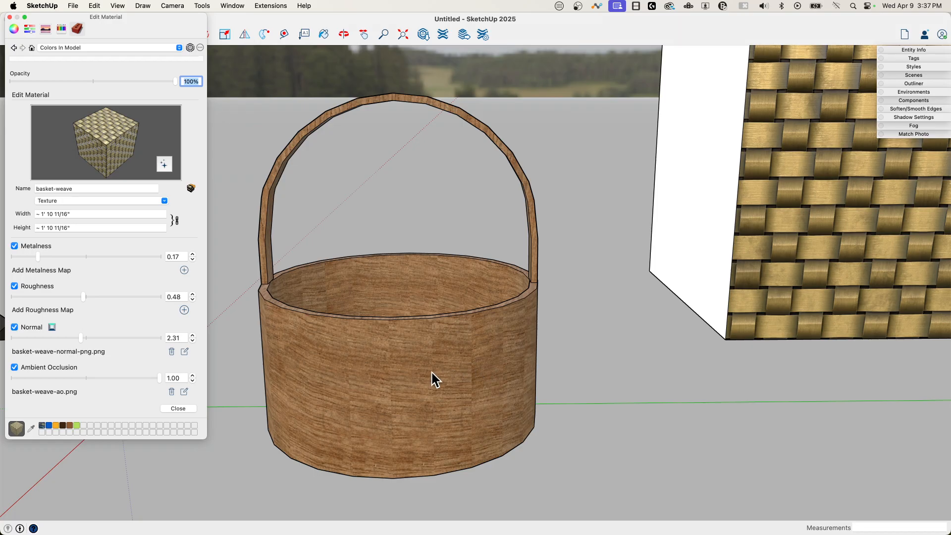
{"action": "mouse_move", "coordinate": [389, 370]}
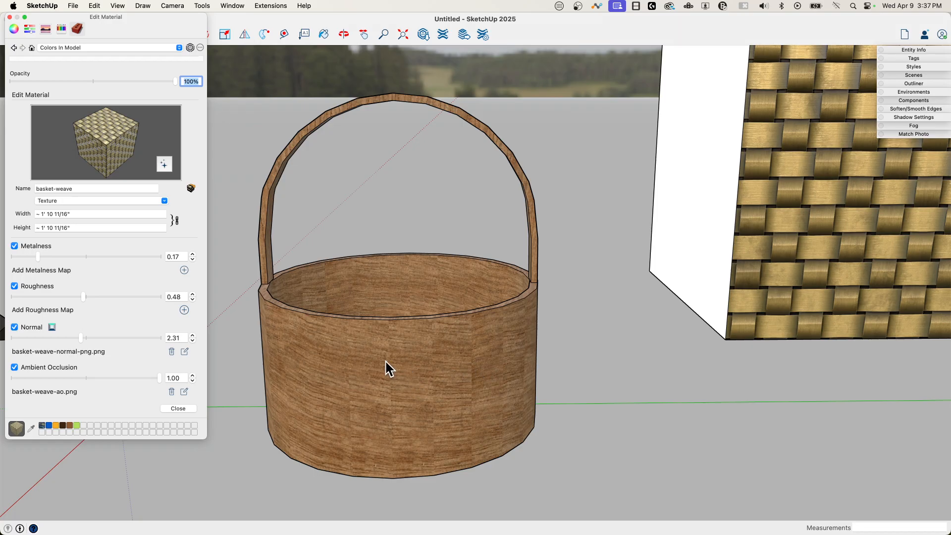
{"action": "mouse_move", "coordinate": [137, 12]}
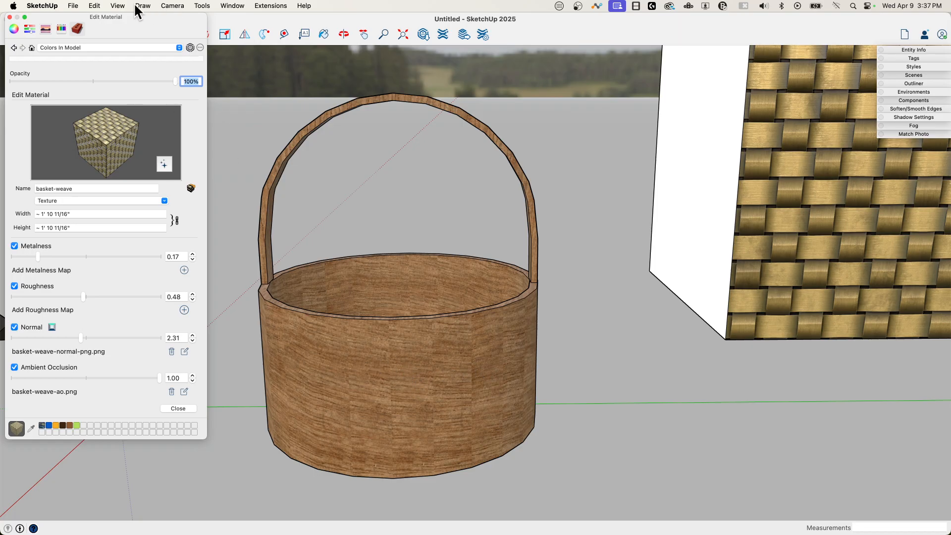
Turn on View > Hidden Geometry so the basket's separate wall faces and edges show
{"action": "left_click", "coordinate": [117, 6]}
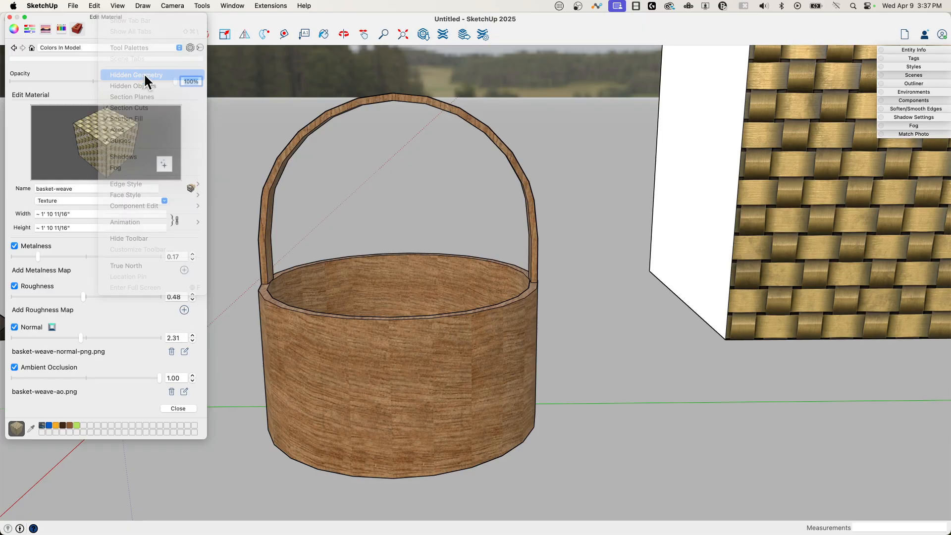
{"action": "left_click", "coordinate": [136, 75]}
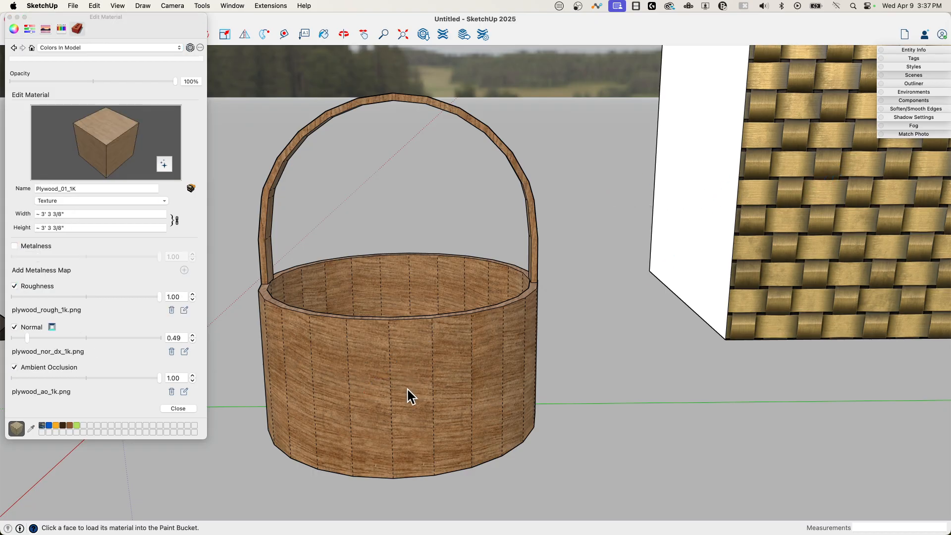
{"action": "mouse_move", "coordinate": [156, 344]}
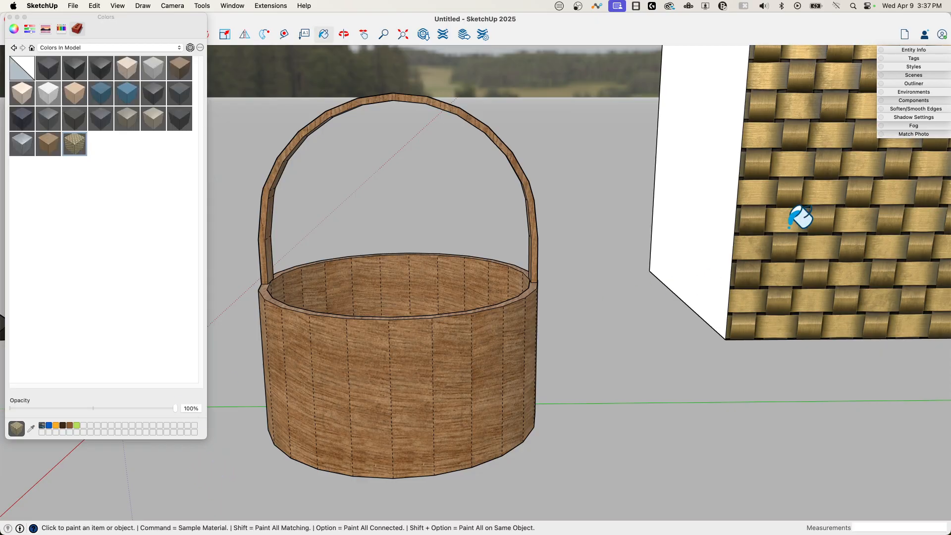
Paint seven outer wall faces of the basket with the basket-weave material
{"action": "left_click", "coordinate": [413, 376]}
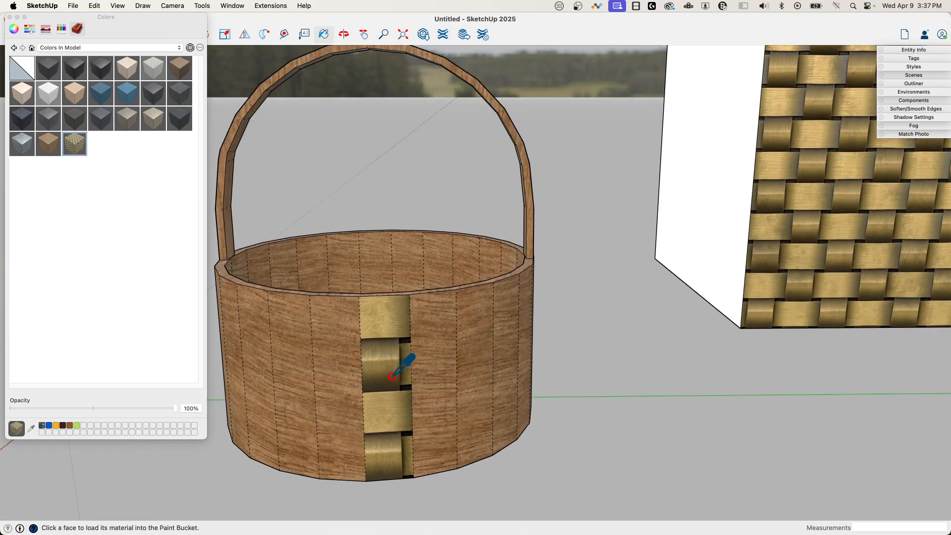
{"action": "left_click", "coordinate": [392, 376]}
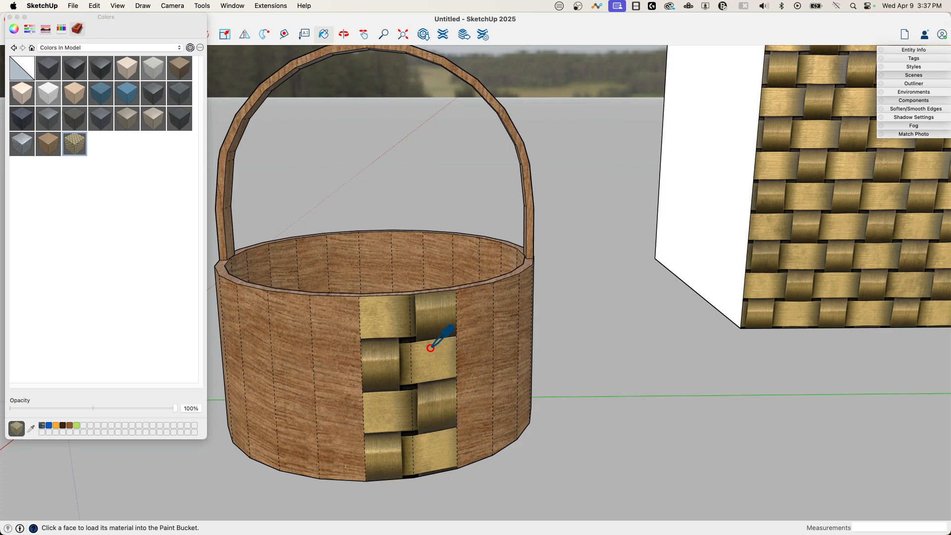
{"action": "left_click", "coordinate": [434, 343]}
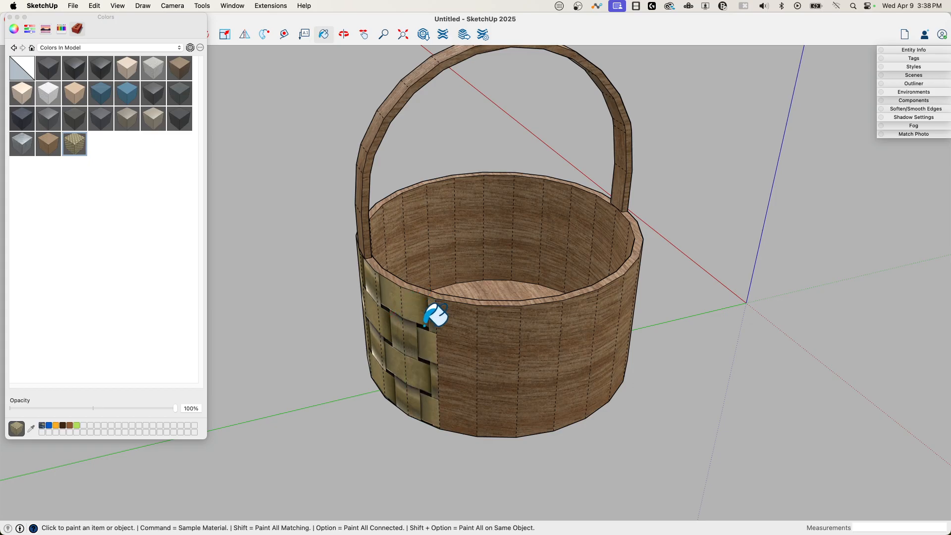
{"action": "left_click", "coordinate": [435, 315]}
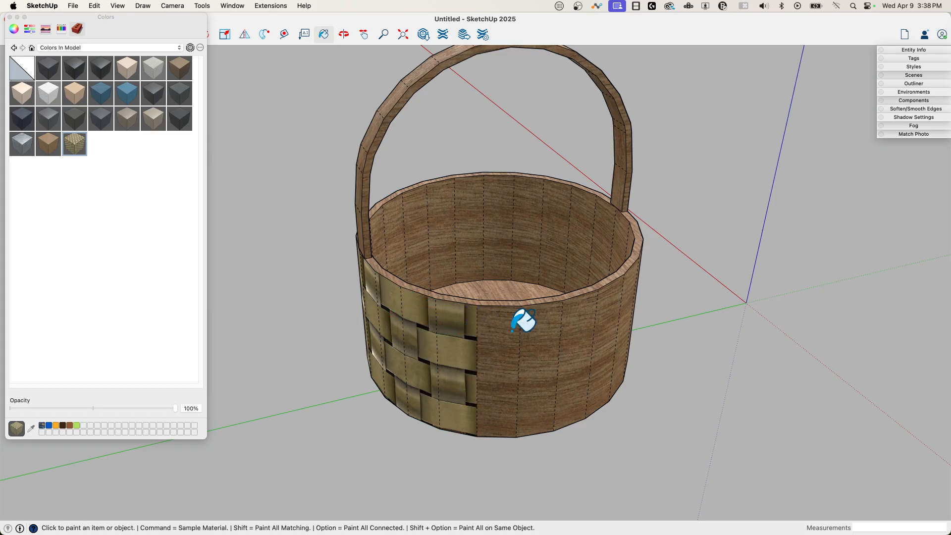
{"action": "left_click", "coordinate": [520, 319]}
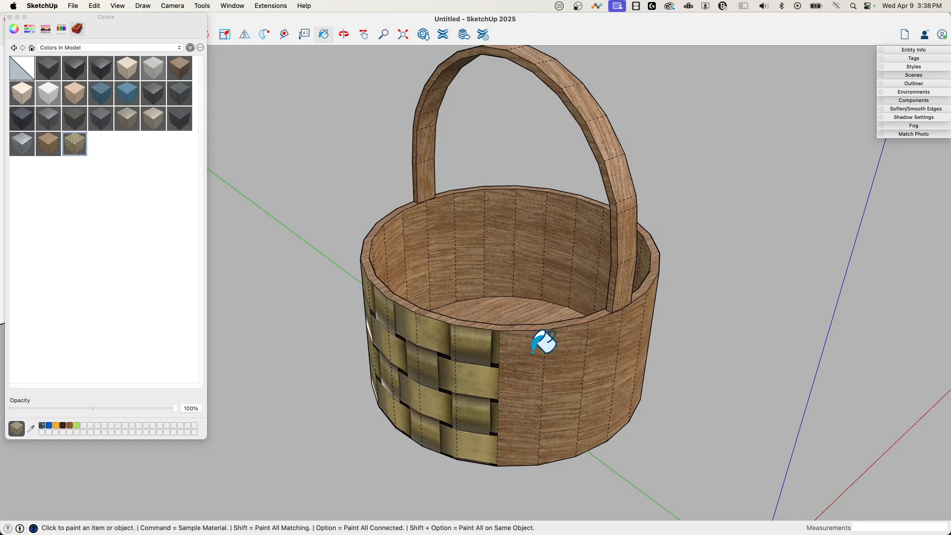
{"action": "left_click", "coordinate": [543, 342]}
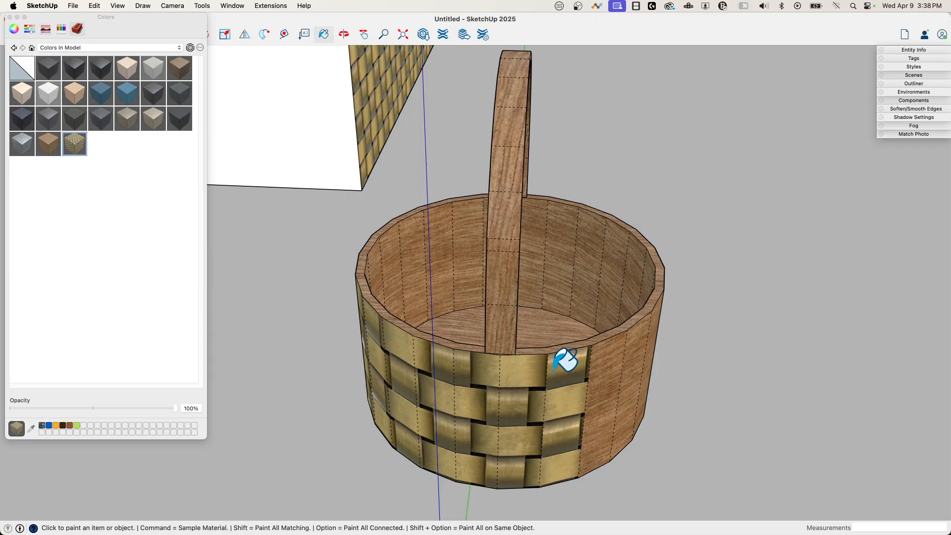
{"action": "left_click", "coordinate": [565, 361]}
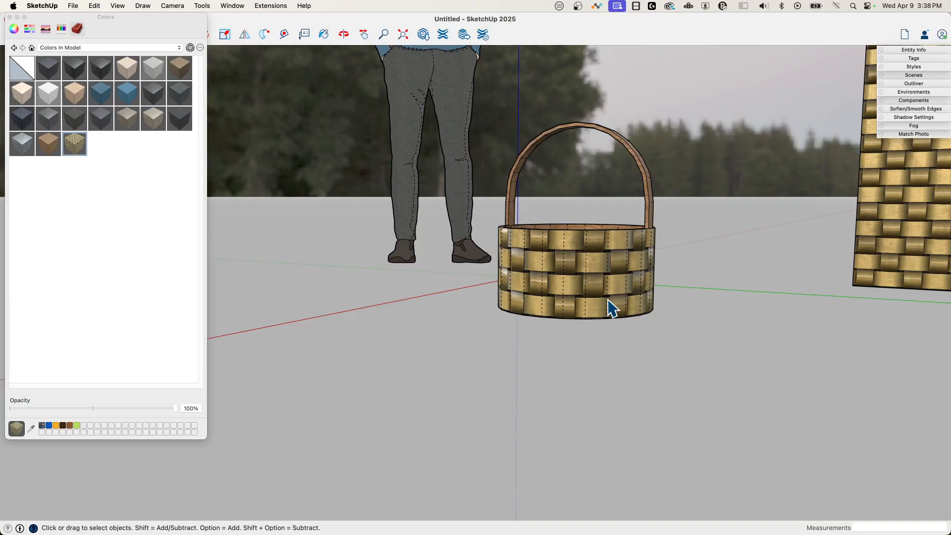
Orbit the camera to look into the basket's interior for painting
{"action": "left_click", "coordinate": [343, 35]}
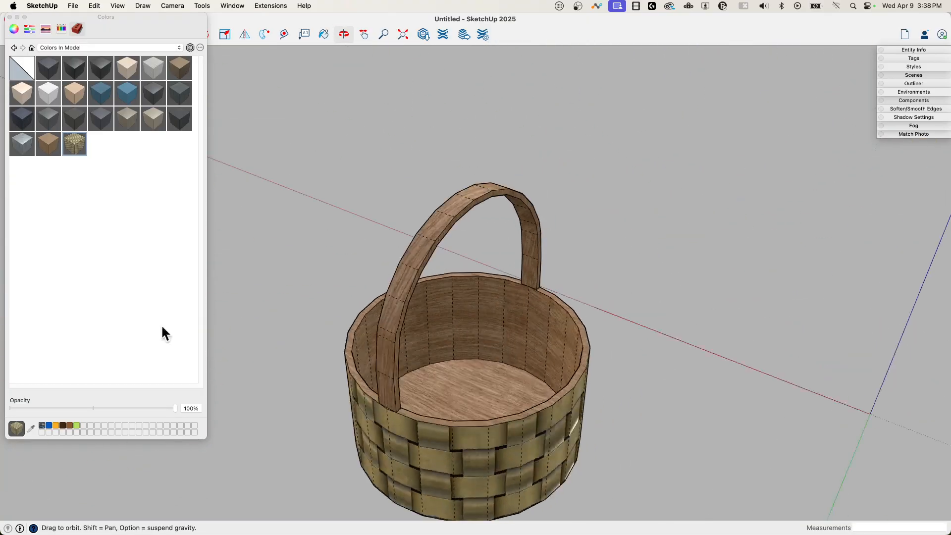
{"action": "left_click", "coordinate": [323, 35]}
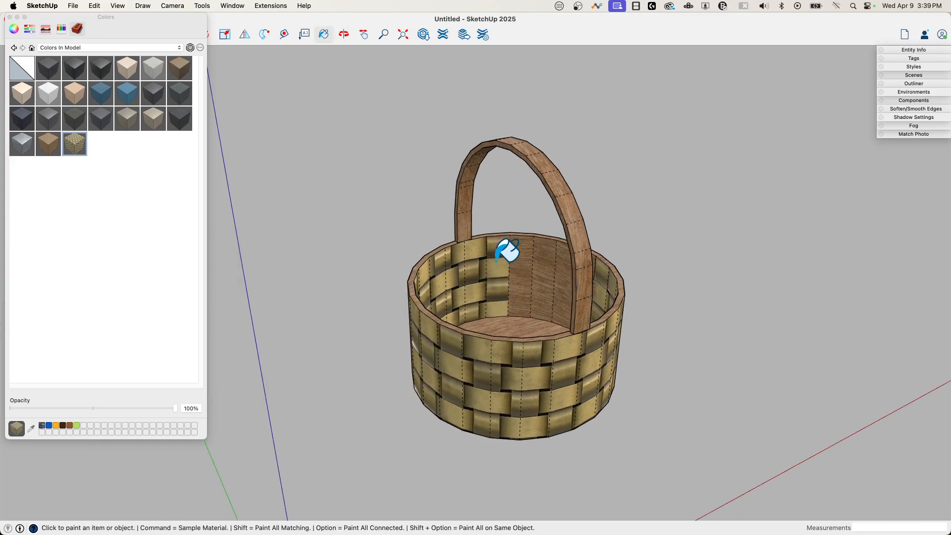
Paint the last inner wall face with basket-weave and orbit to a side view
{"action": "left_click", "coordinate": [506, 251]}
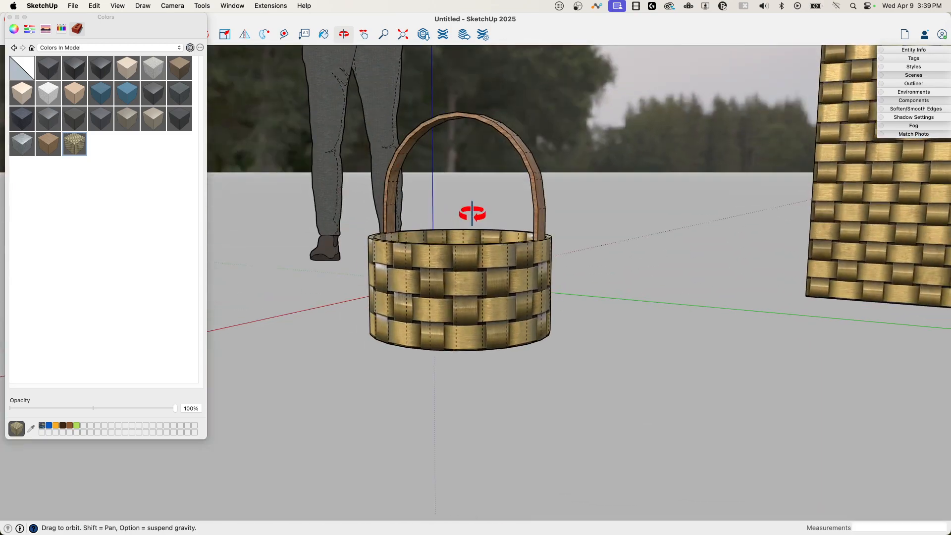
{"action": "left_click_drag", "start_coordinate": [473, 213], "coordinate": [428, 325]}
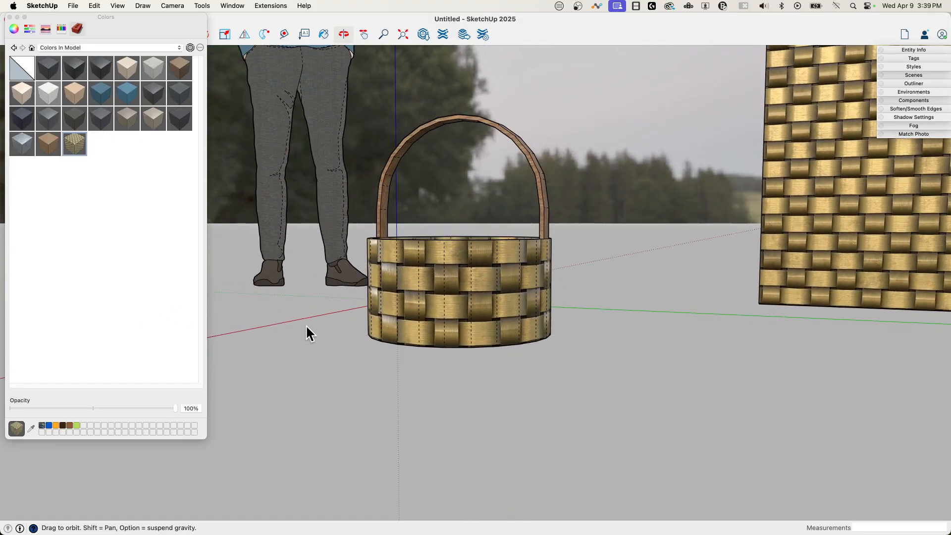
{"action": "left_click", "coordinate": [324, 35]}
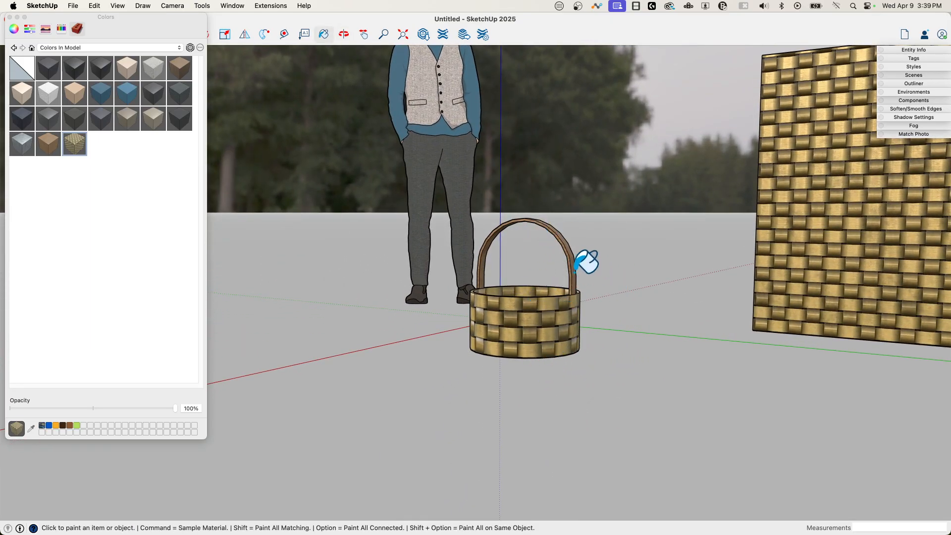
{"action": "mouse_move", "coordinate": [436, 261]}
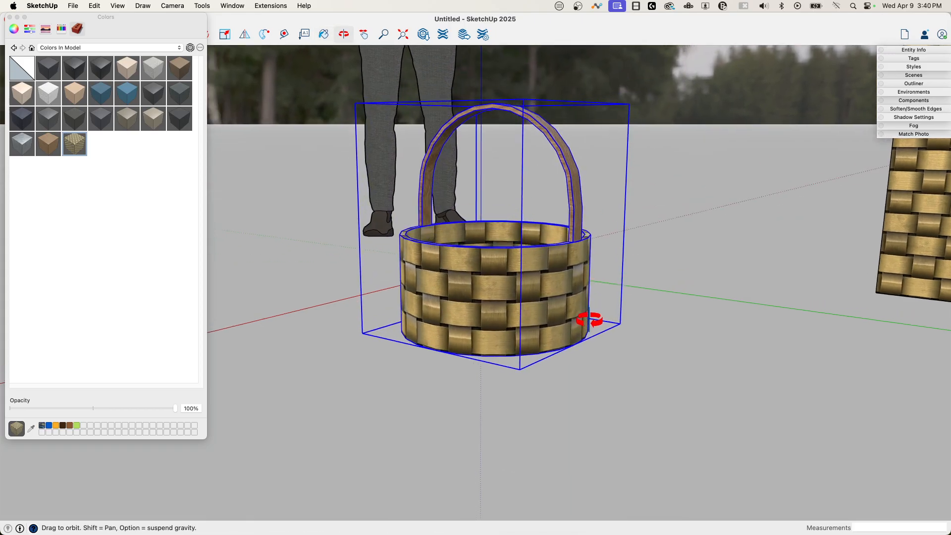
Orbit around the woven basket to check its texture against the tree backdrop
{"action": "left_click_drag", "start_coordinate": [589, 319], "coordinate": [694, 288]}
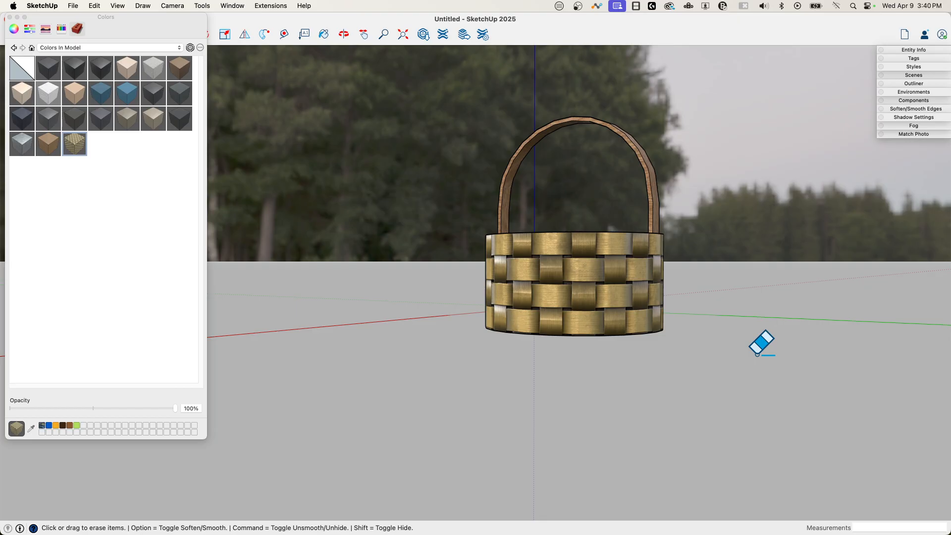
{"action": "mouse_move", "coordinate": [476, 265]}
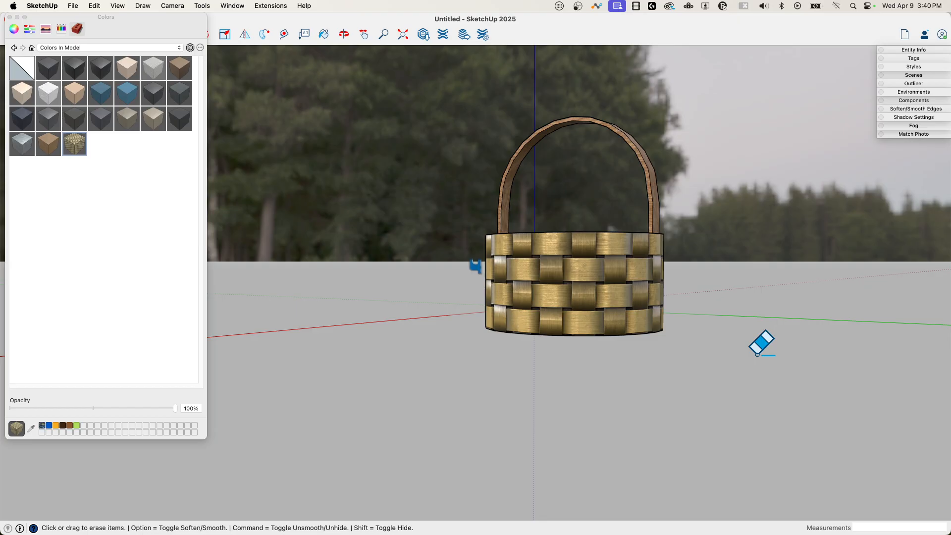